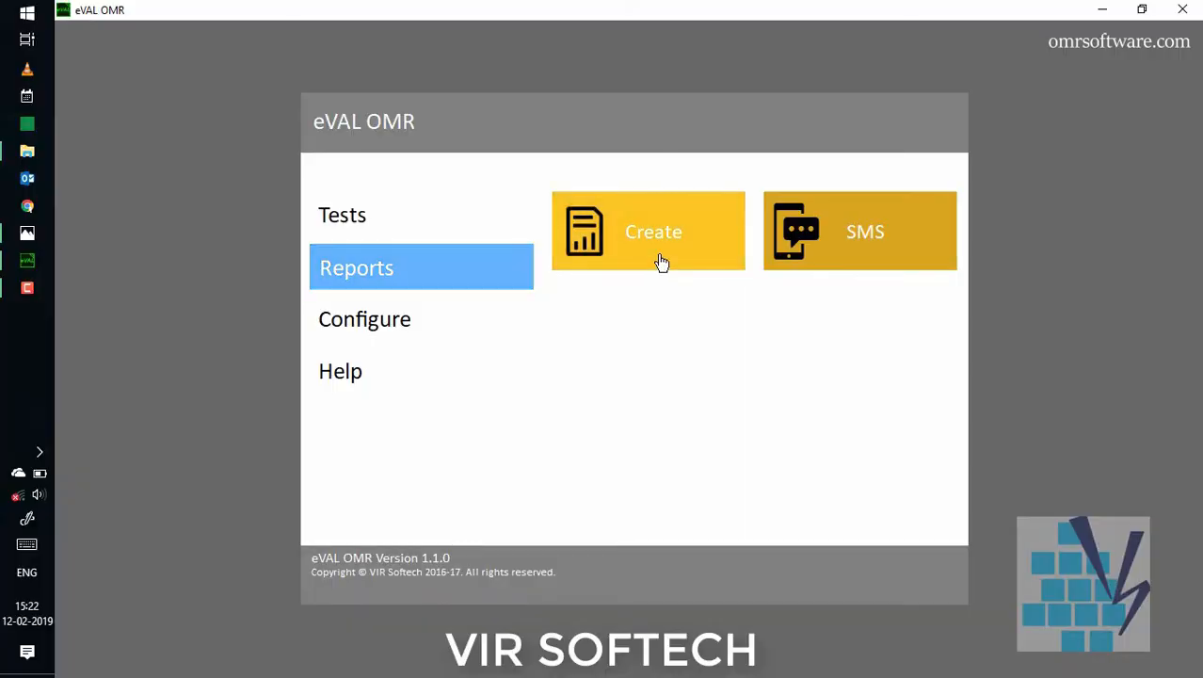
# Bring up the Create Reports window from the Reports menu for the DEMO test
pyautogui.click(647, 232)
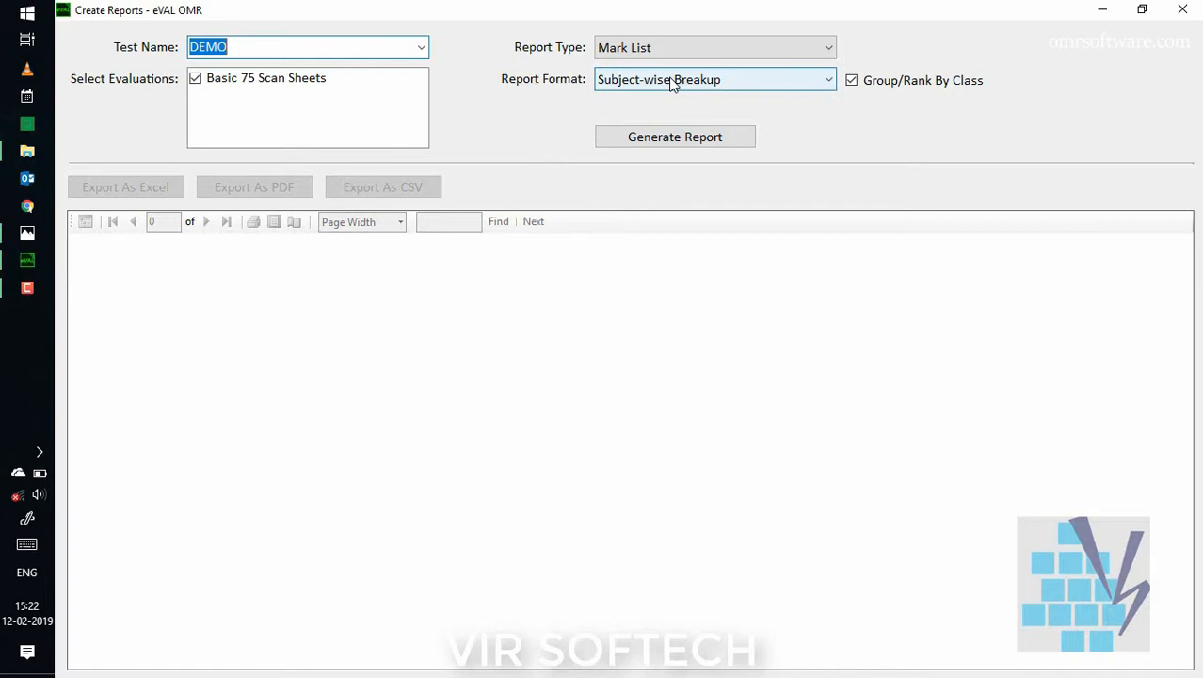
# Generate the DEMO subject-wise mark list and sort it by Total, highest first
pyautogui.click(674, 136)
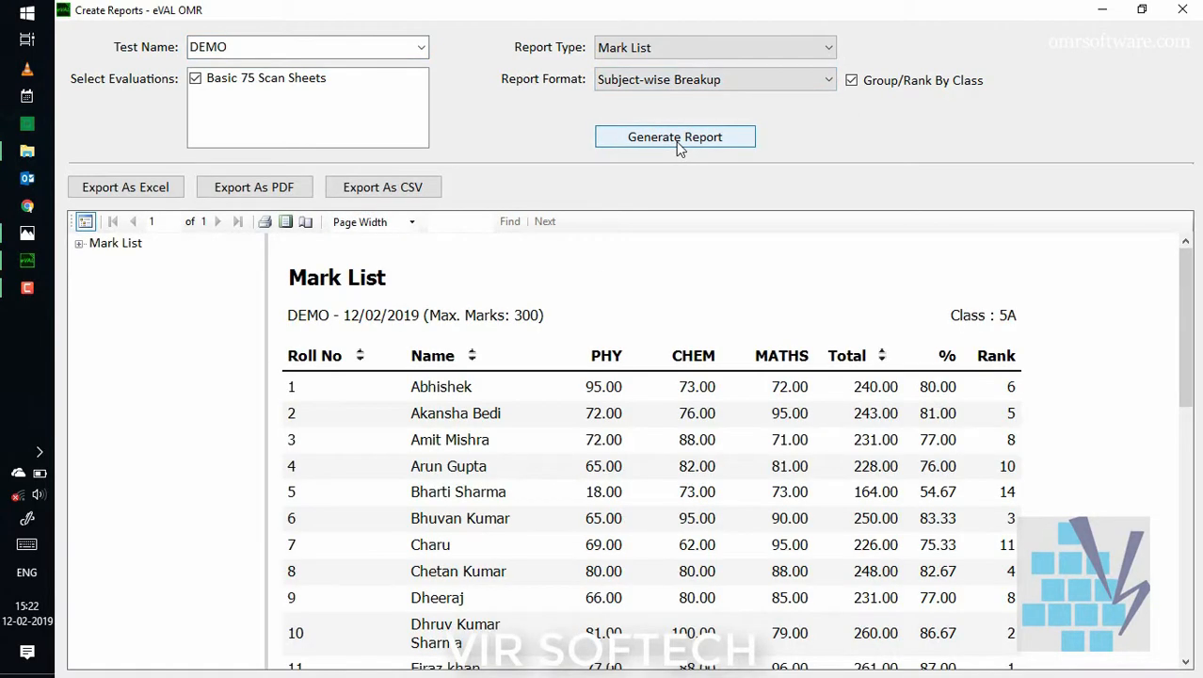
pyautogui.moveTo(358, 614)
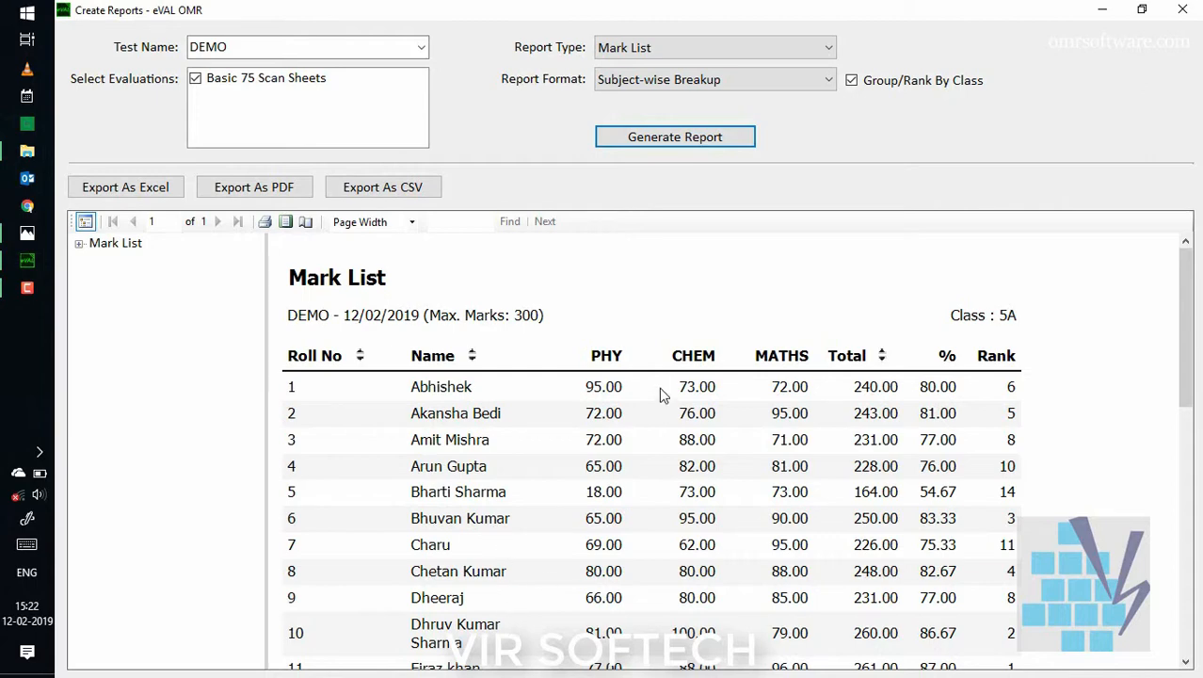
pyautogui.moveTo(806, 652)
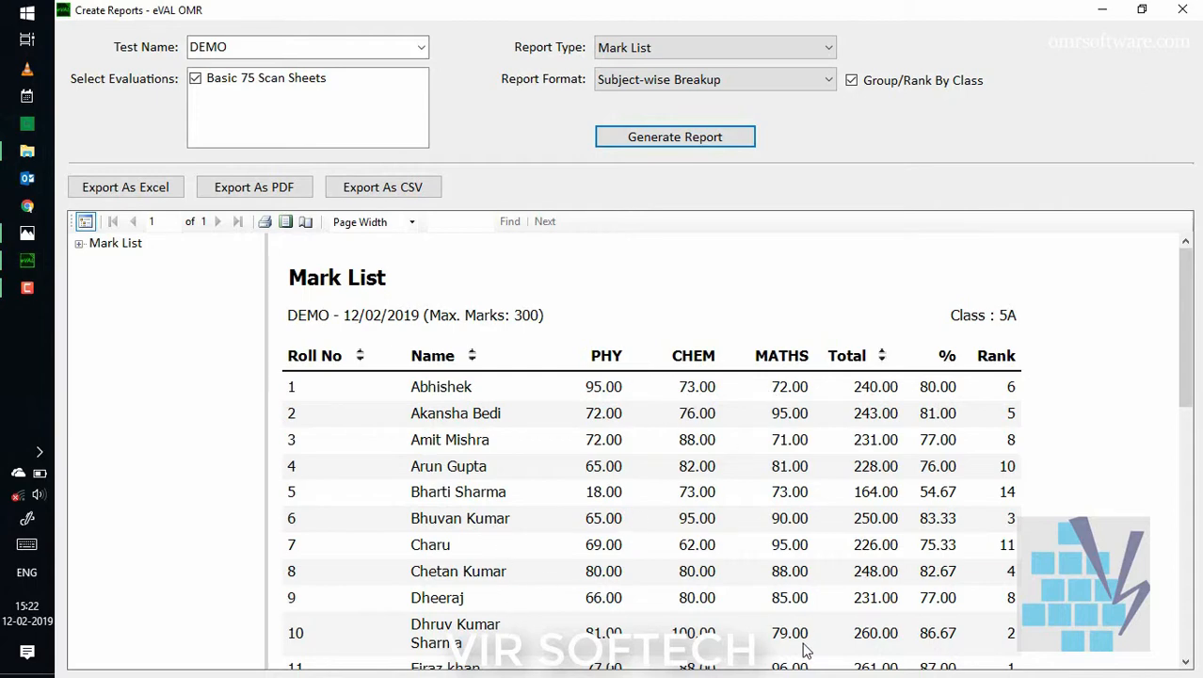
pyautogui.moveTo(1024, 569)
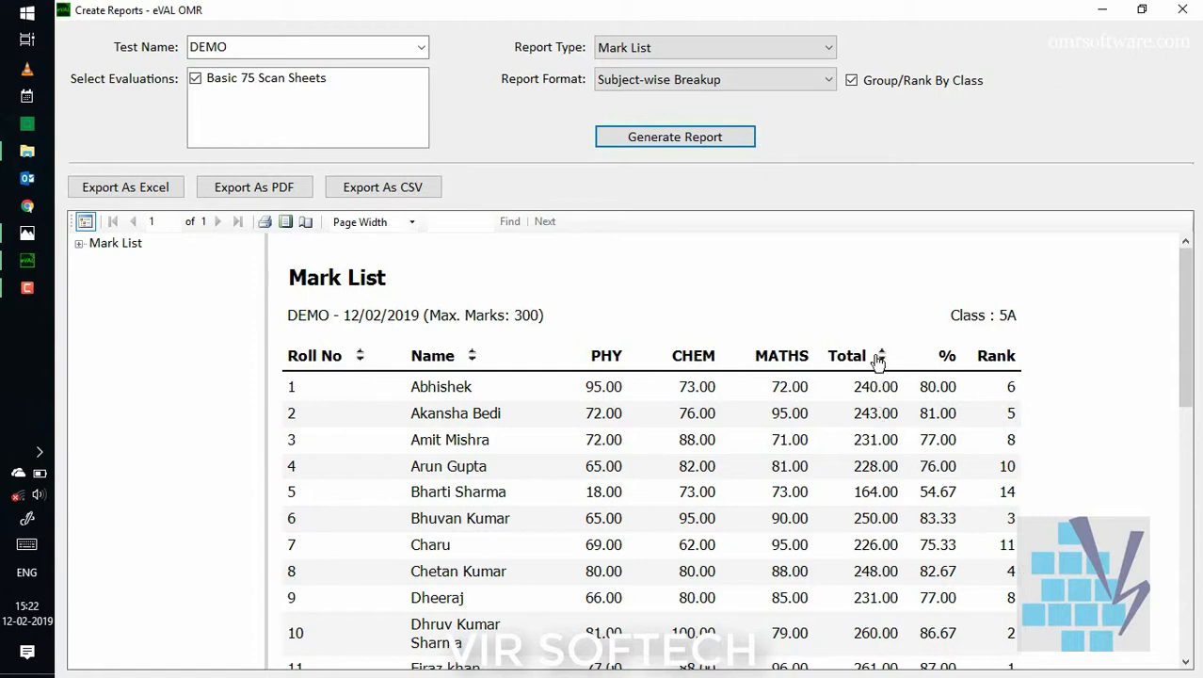
pyautogui.click(881, 354)
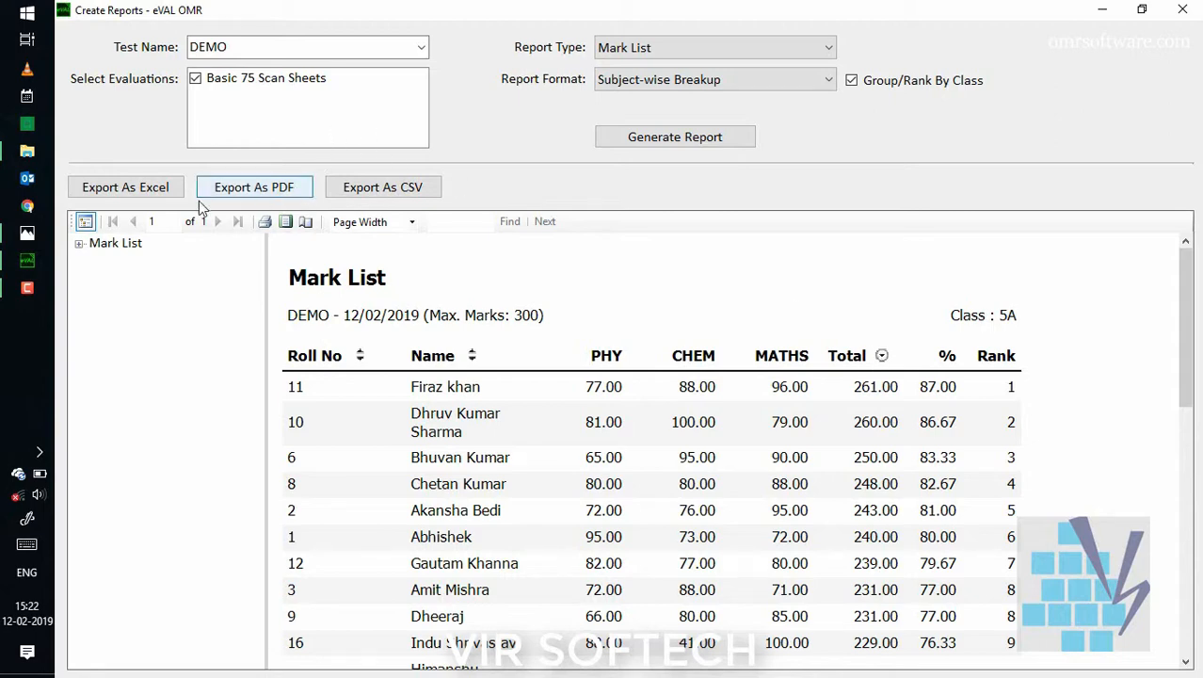
pyautogui.moveTo(215, 350)
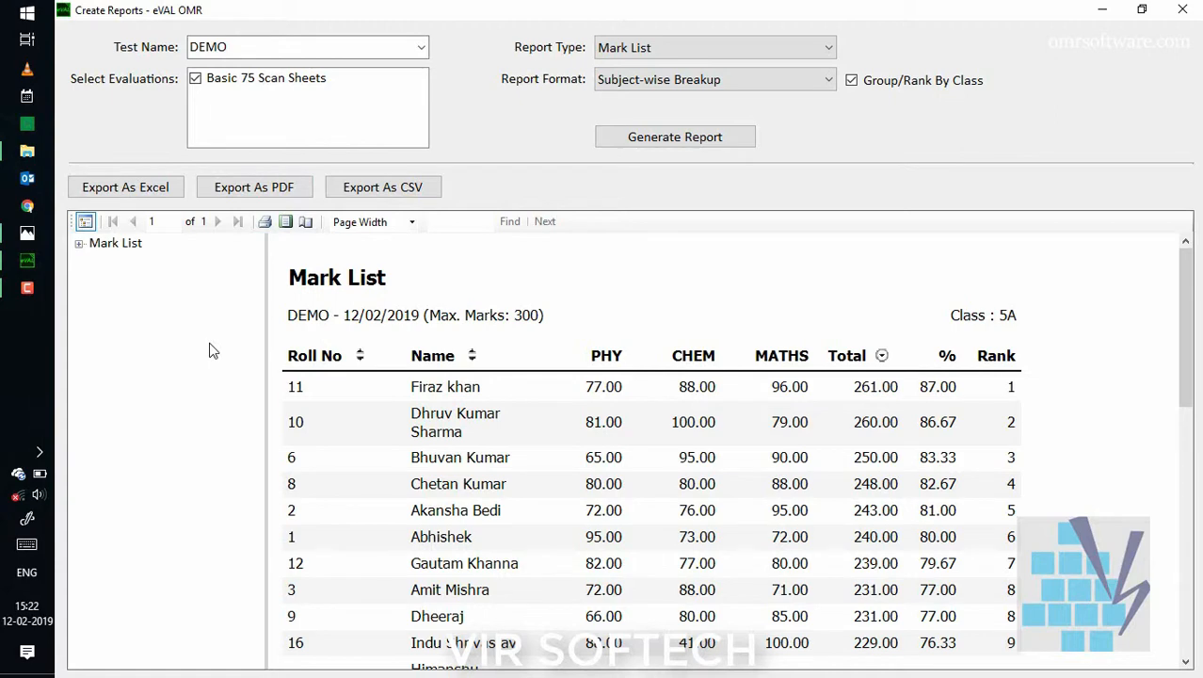
pyautogui.moveTo(179, 209)
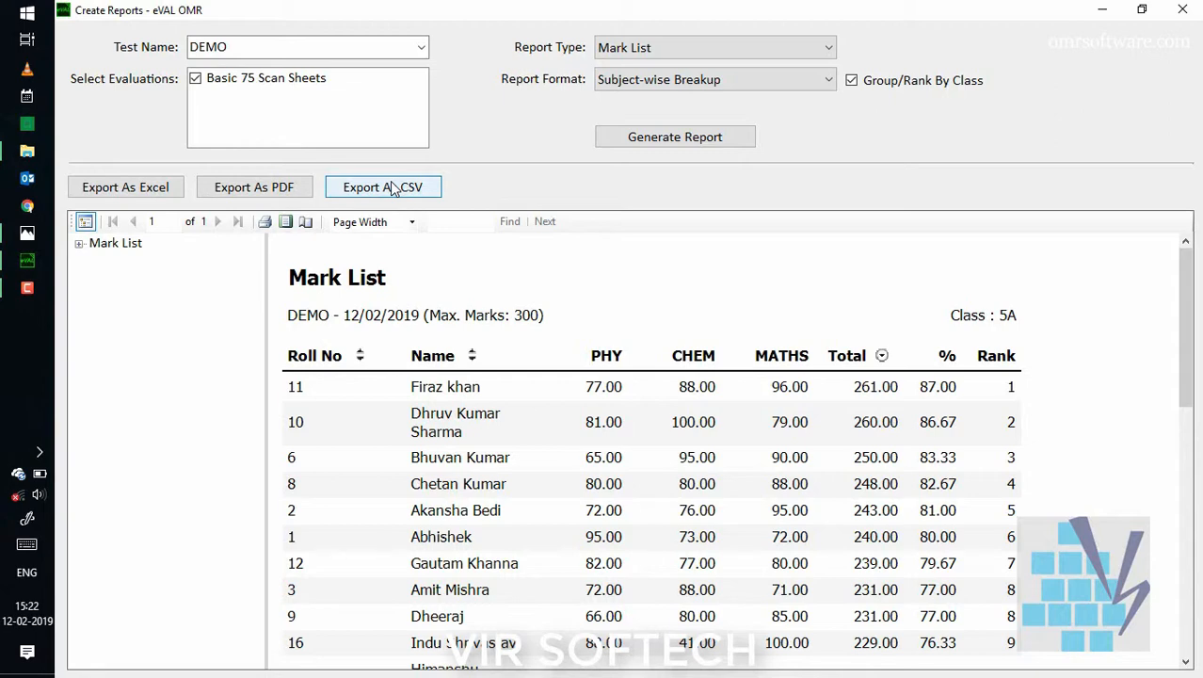
pyautogui.moveTo(125, 187)
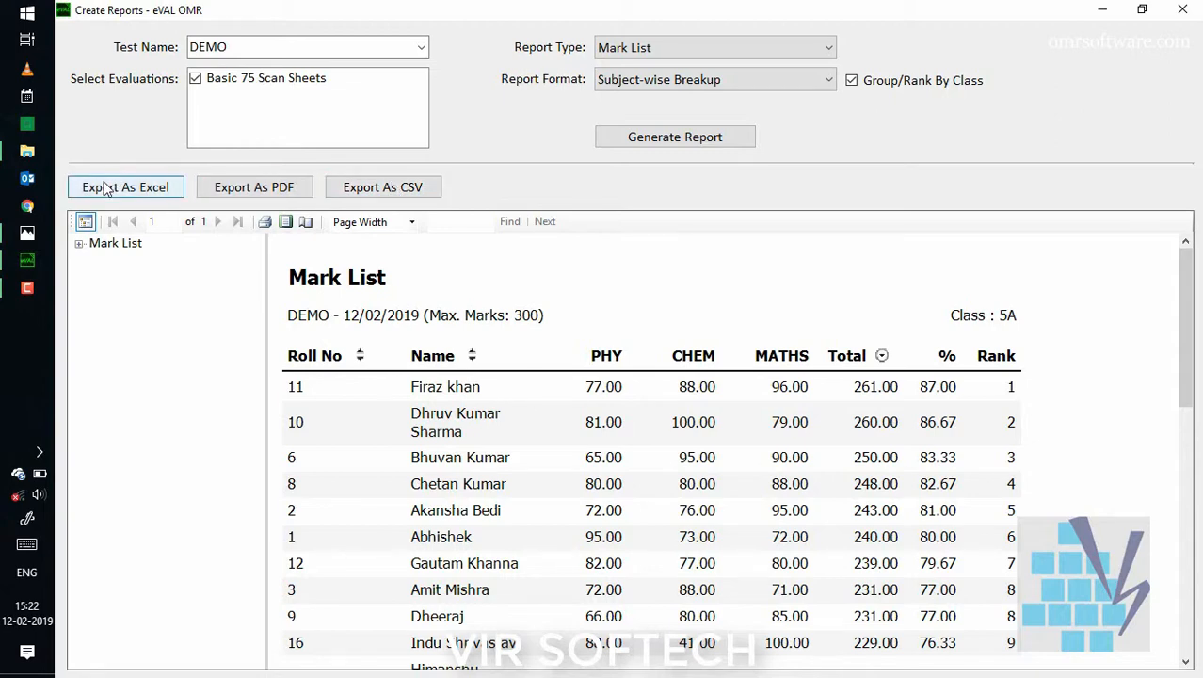
pyautogui.moveTo(580, 179)
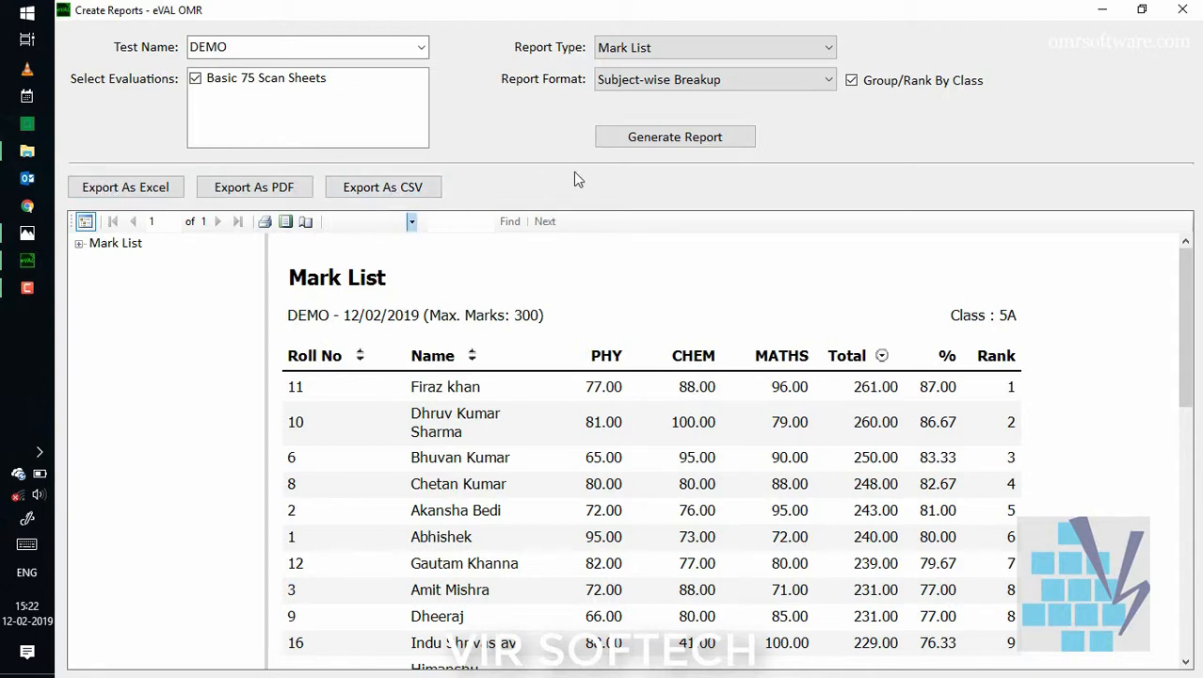
# Generate the DEMO mark list in Consolidated - Right, Wrong Counts format
pyautogui.click(715, 79)
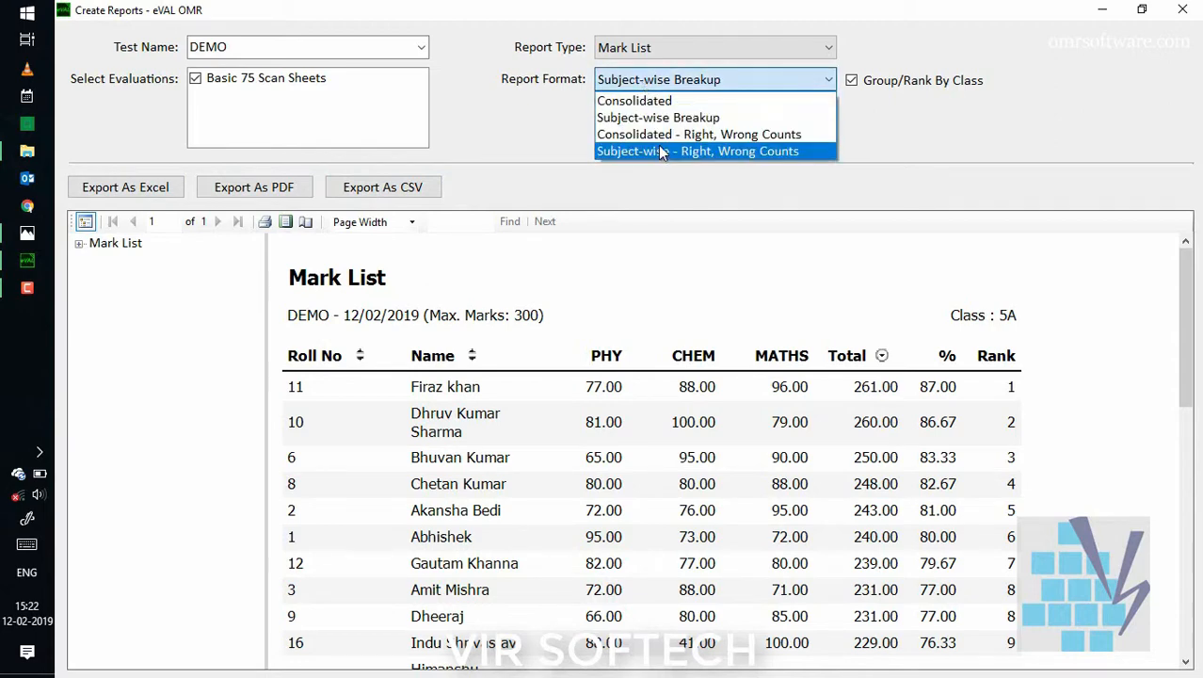
pyautogui.click(698, 134)
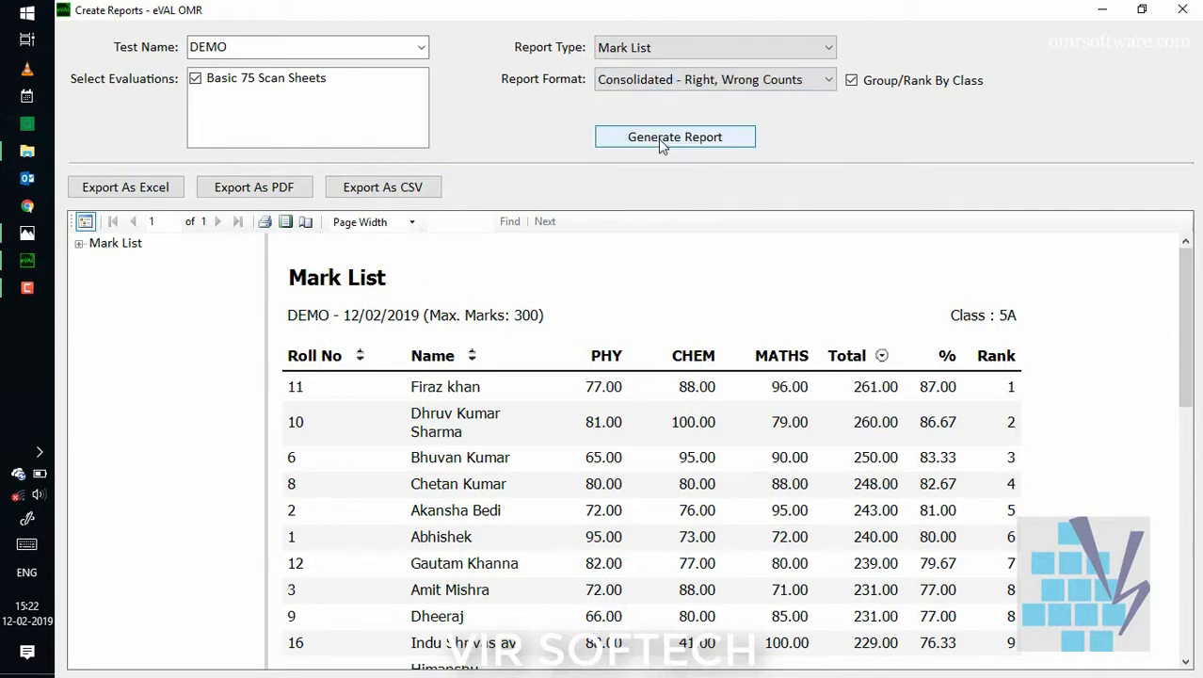
pyautogui.click(674, 135)
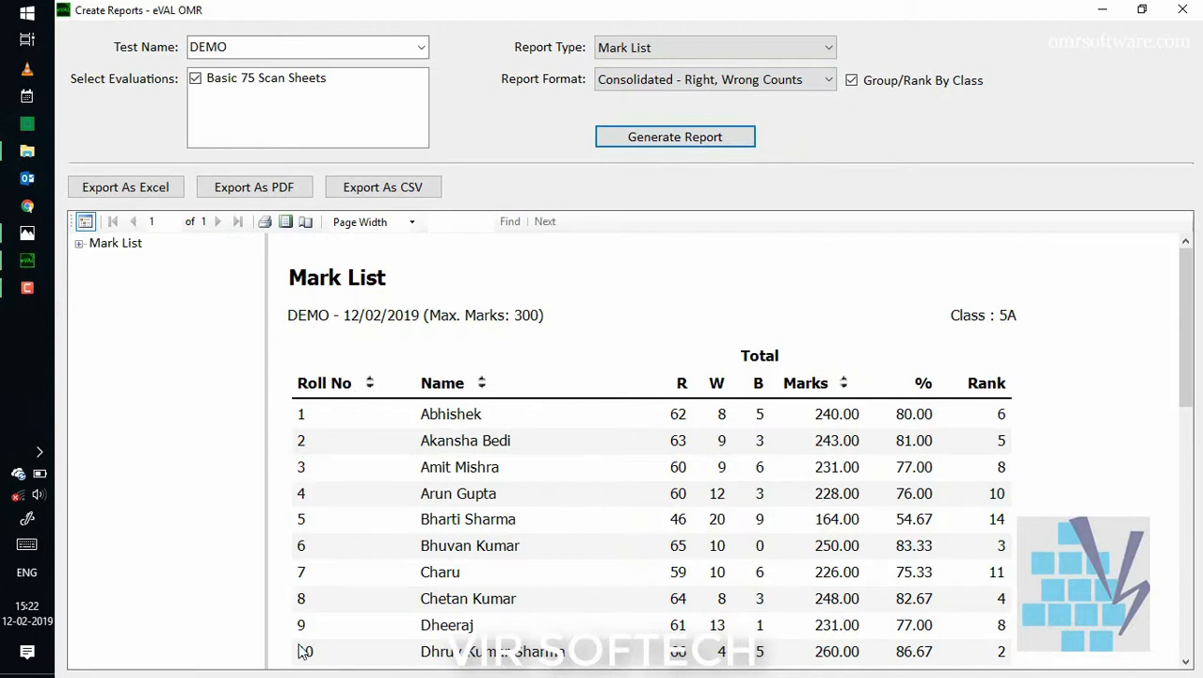
pyautogui.moveTo(789, 399)
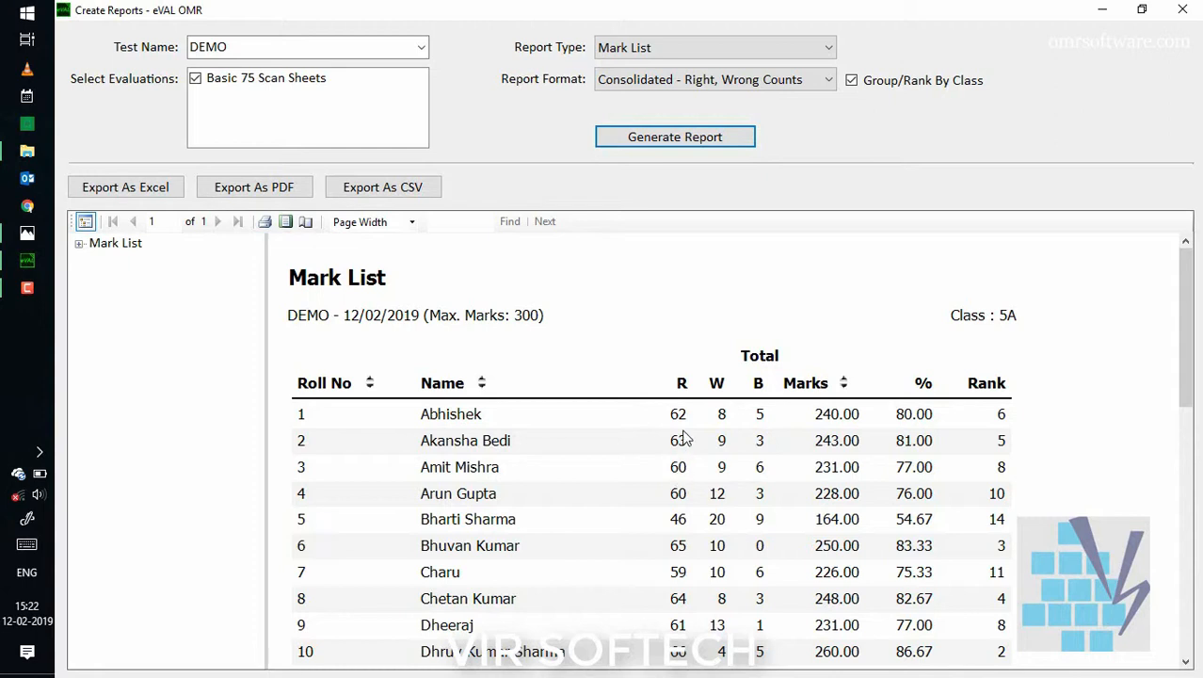
pyautogui.moveTo(714, 424)
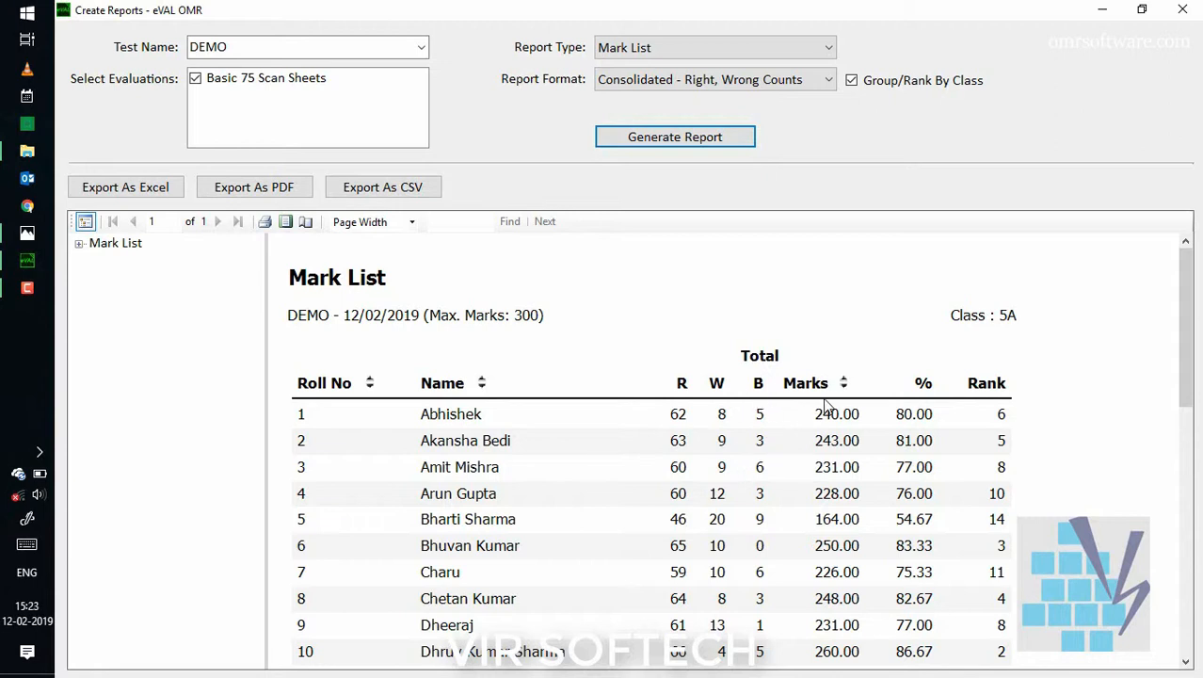
pyautogui.moveTo(923, 546)
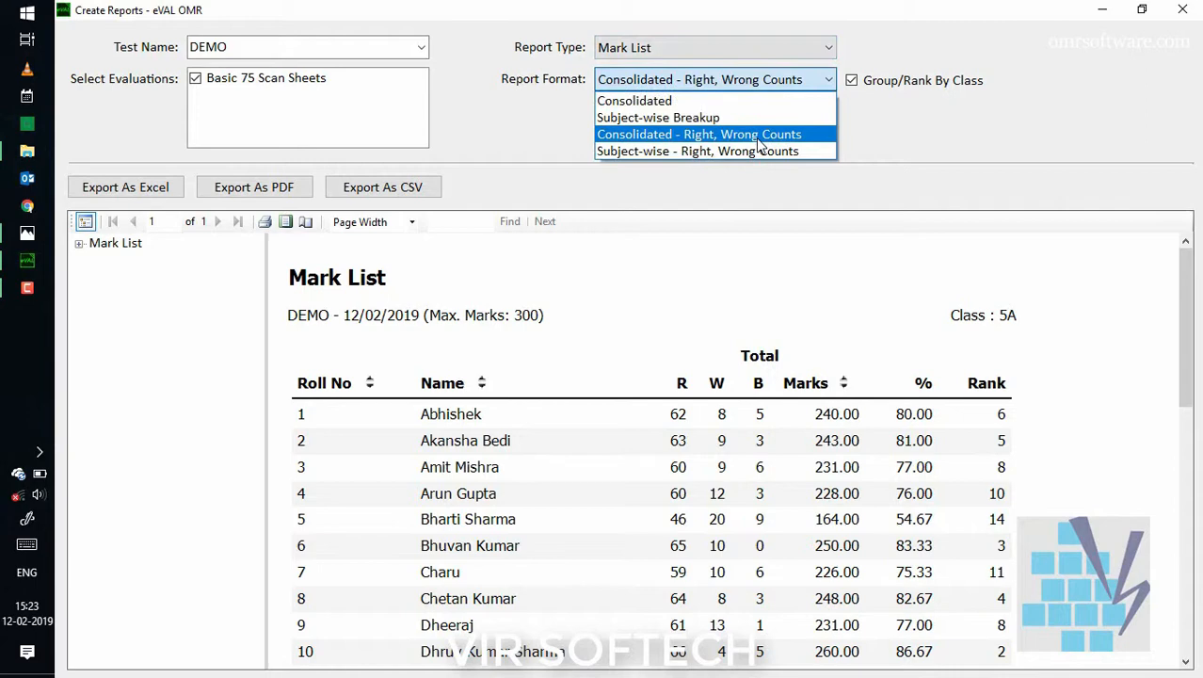
# Generate the Subject-wise - Right, Wrong Counts mark list and start its CSV export
pyautogui.click(704, 151)
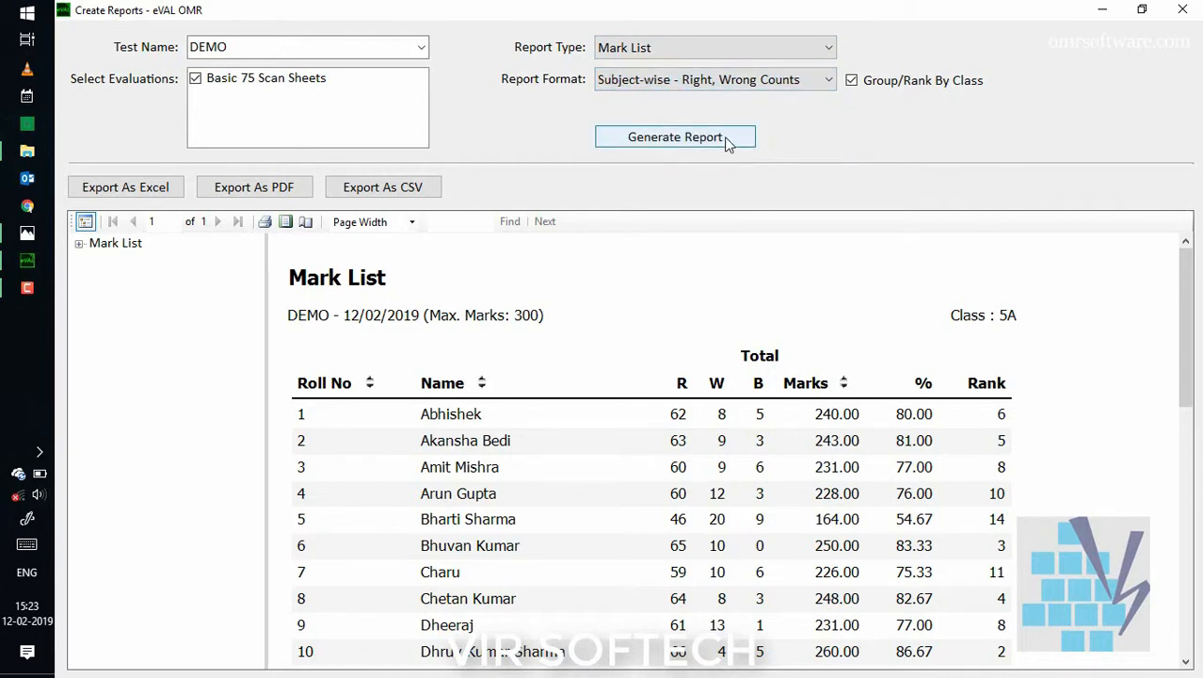
pyautogui.click(674, 135)
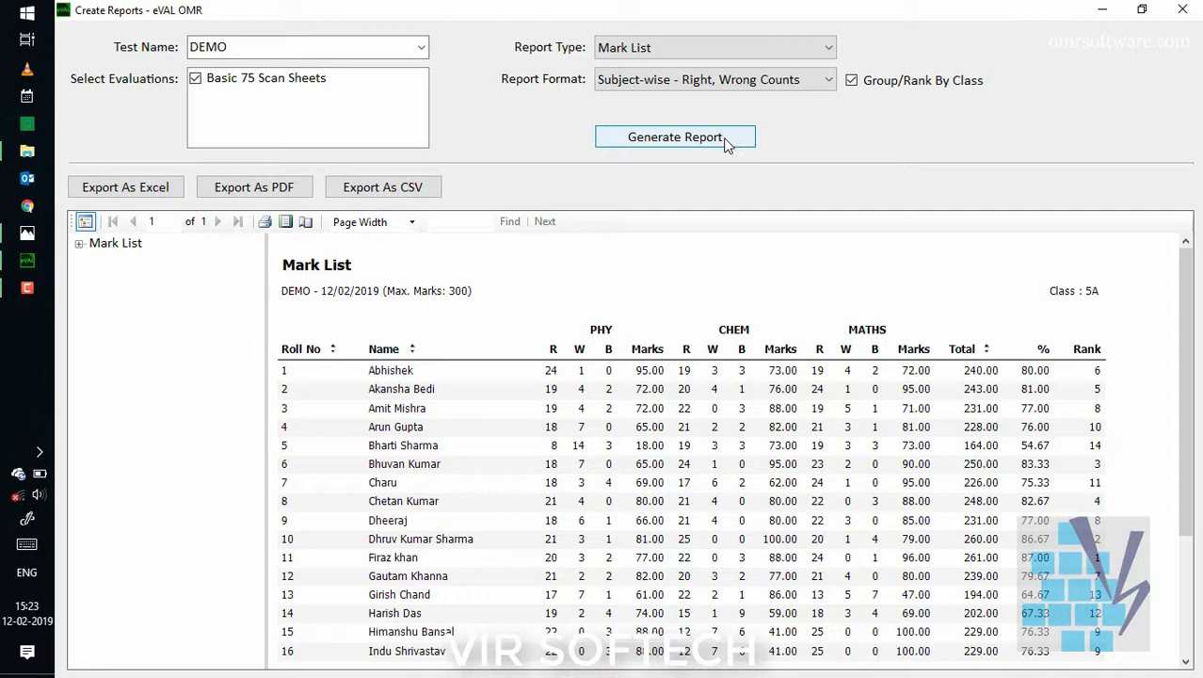
pyautogui.click(382, 187)
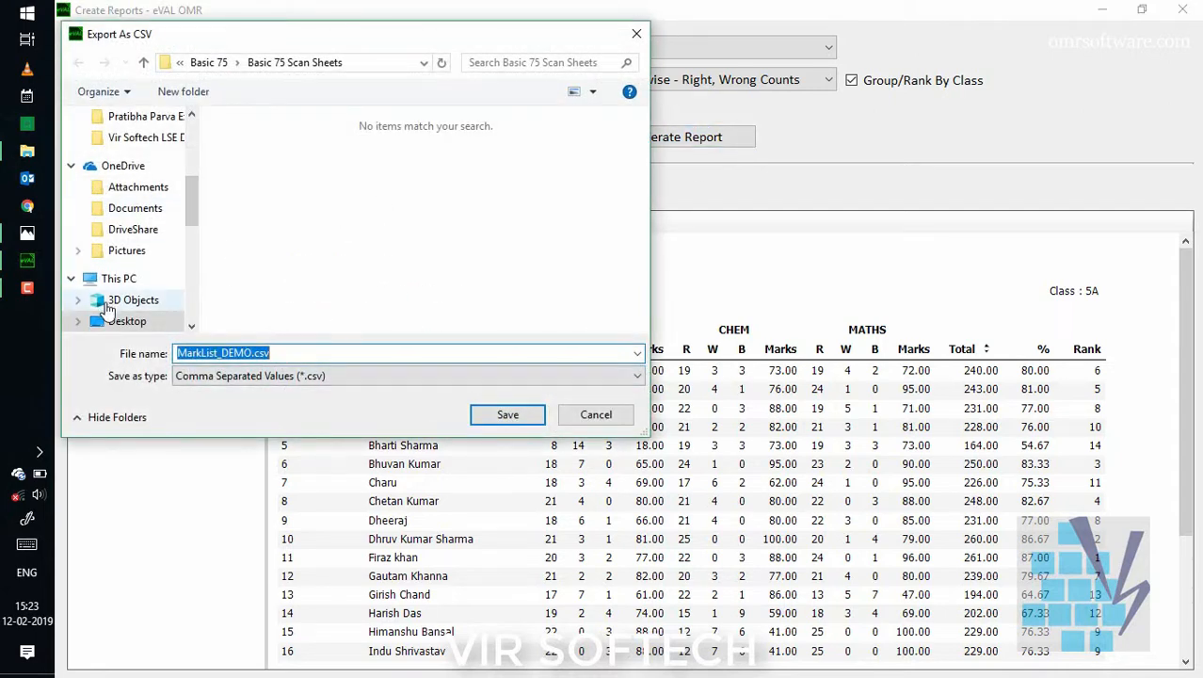
# Save the mark list as MarkList_DEMO.csv and confirm the successful export
pyautogui.click(509, 414)
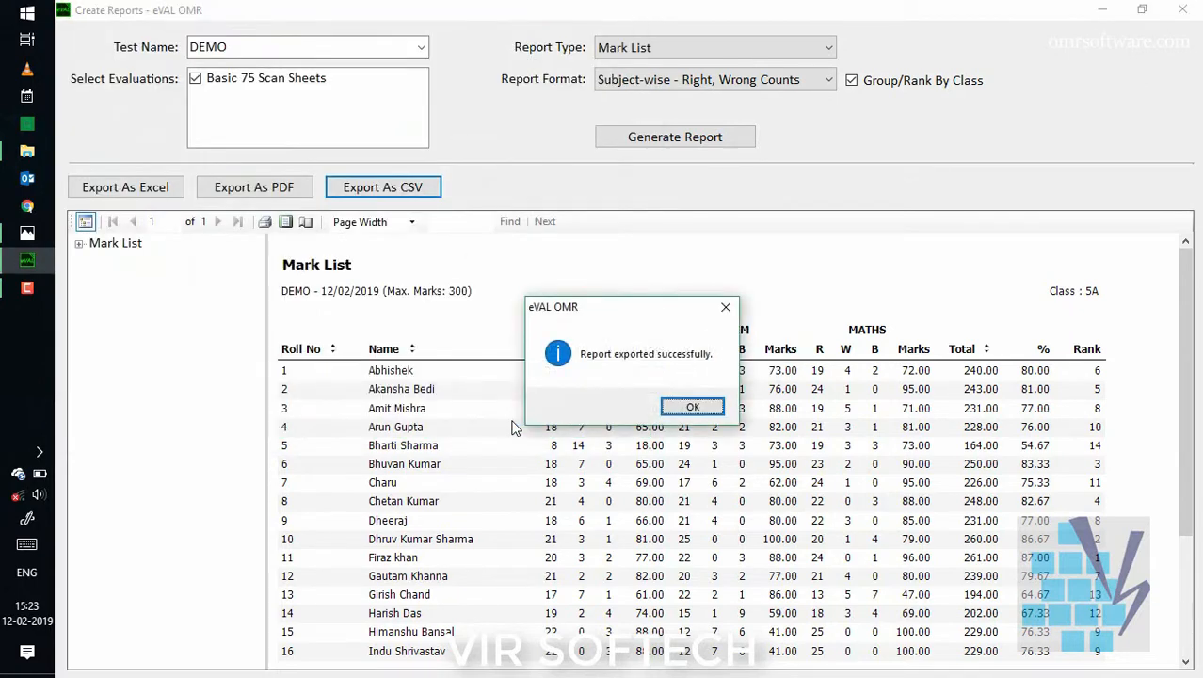
pyautogui.click(693, 407)
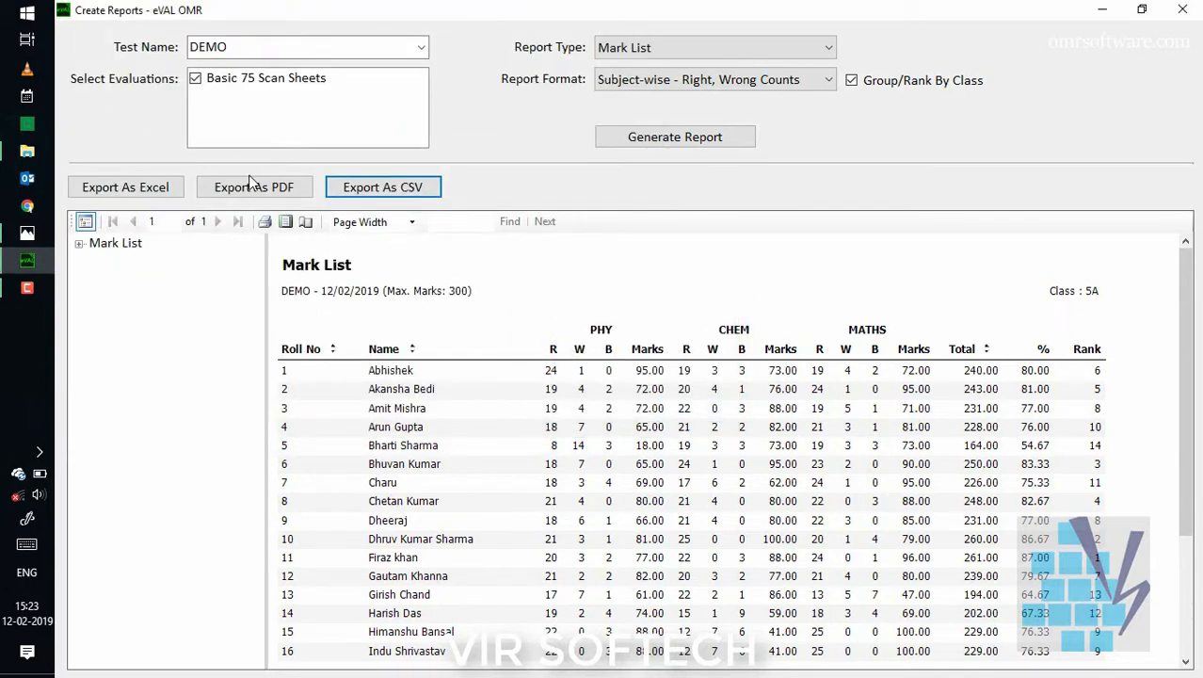
# Export the mark list as MarkList_DEMO.pdf on the Desktop and confirm success
pyautogui.click(253, 186)
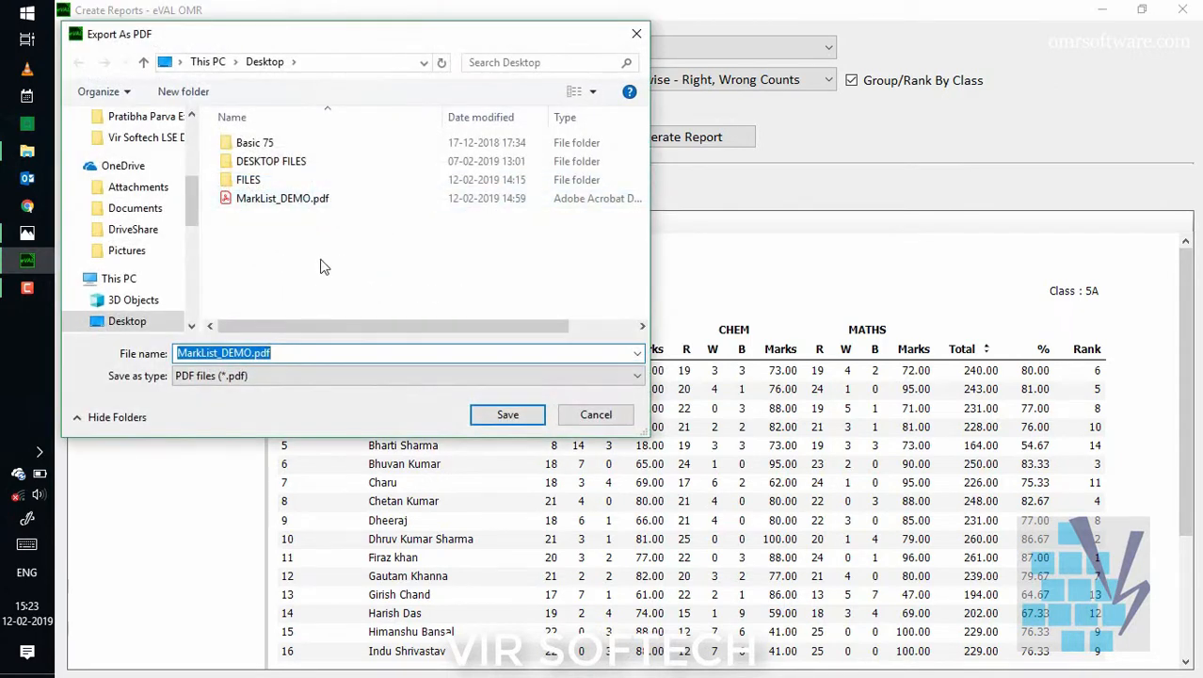
pyautogui.click(283, 197)
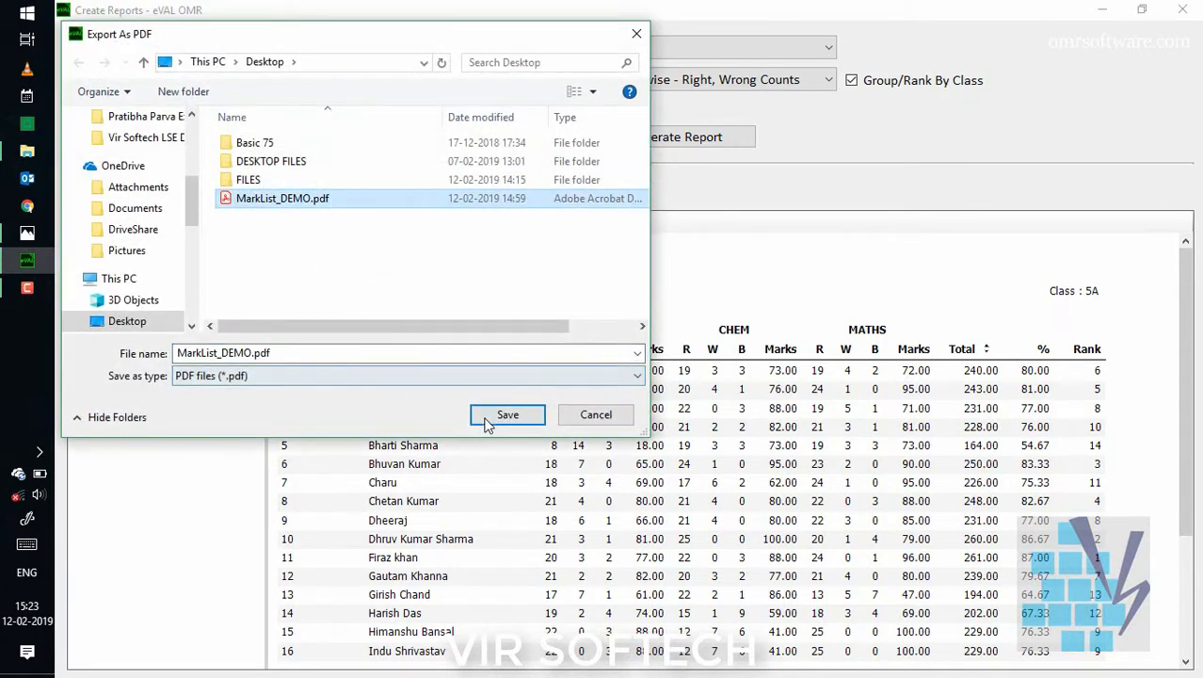
pyautogui.click(508, 415)
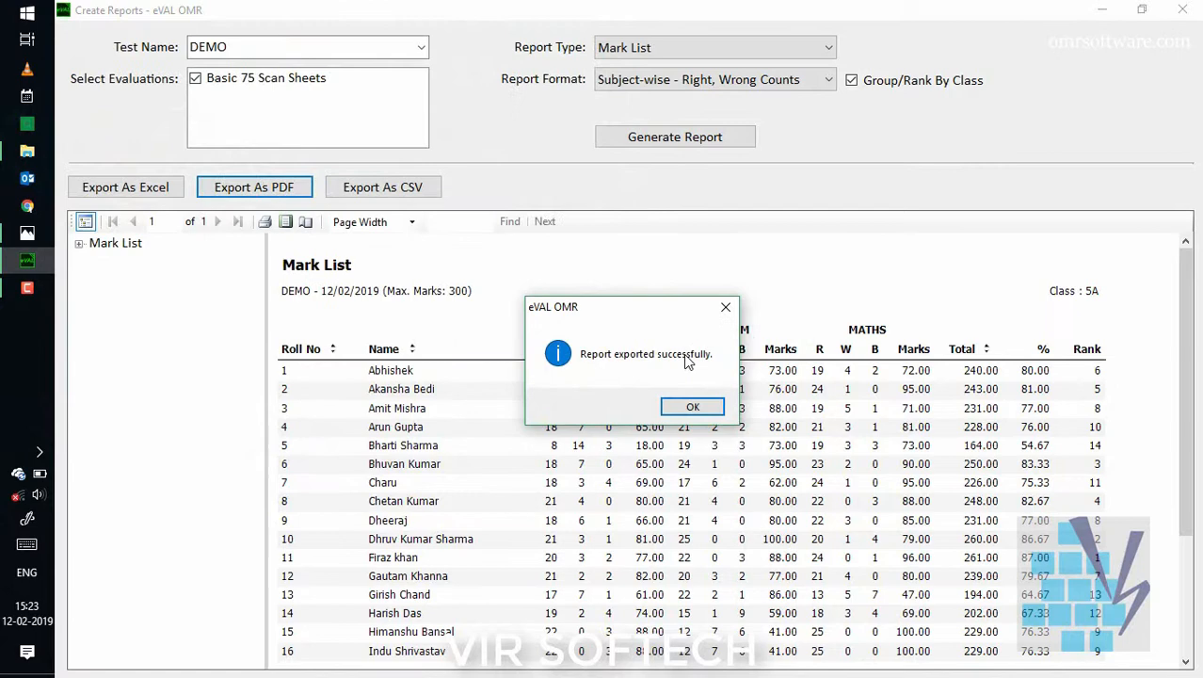
pyautogui.click(693, 406)
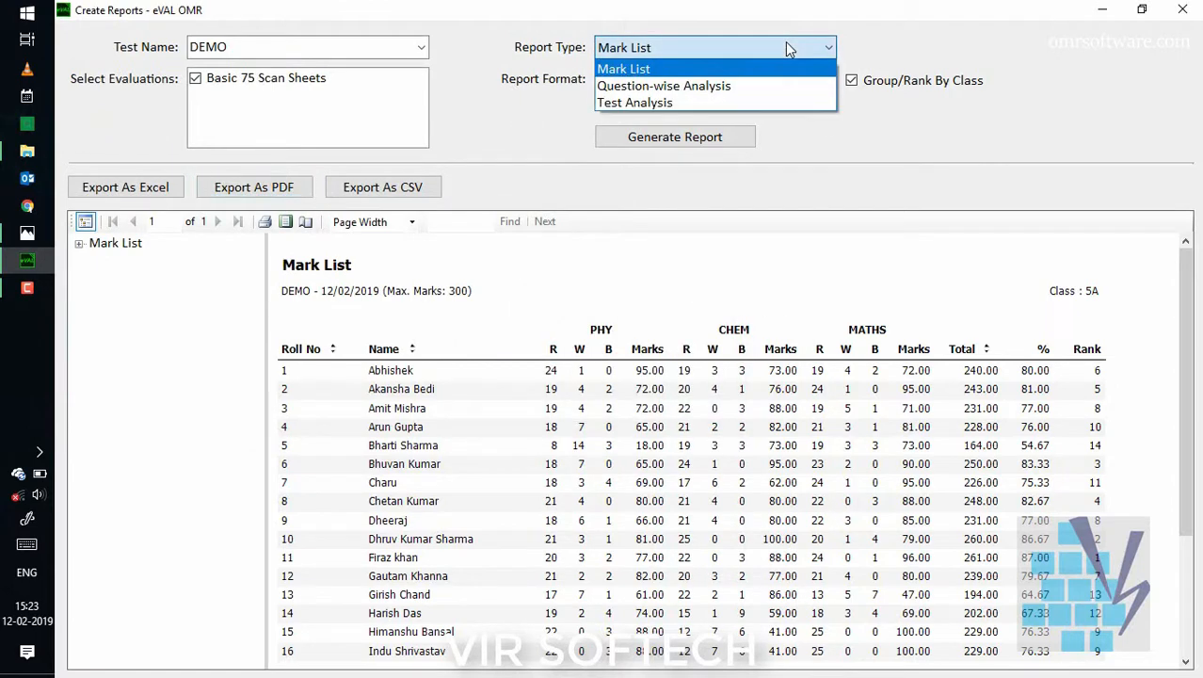
pyautogui.click(624, 68)
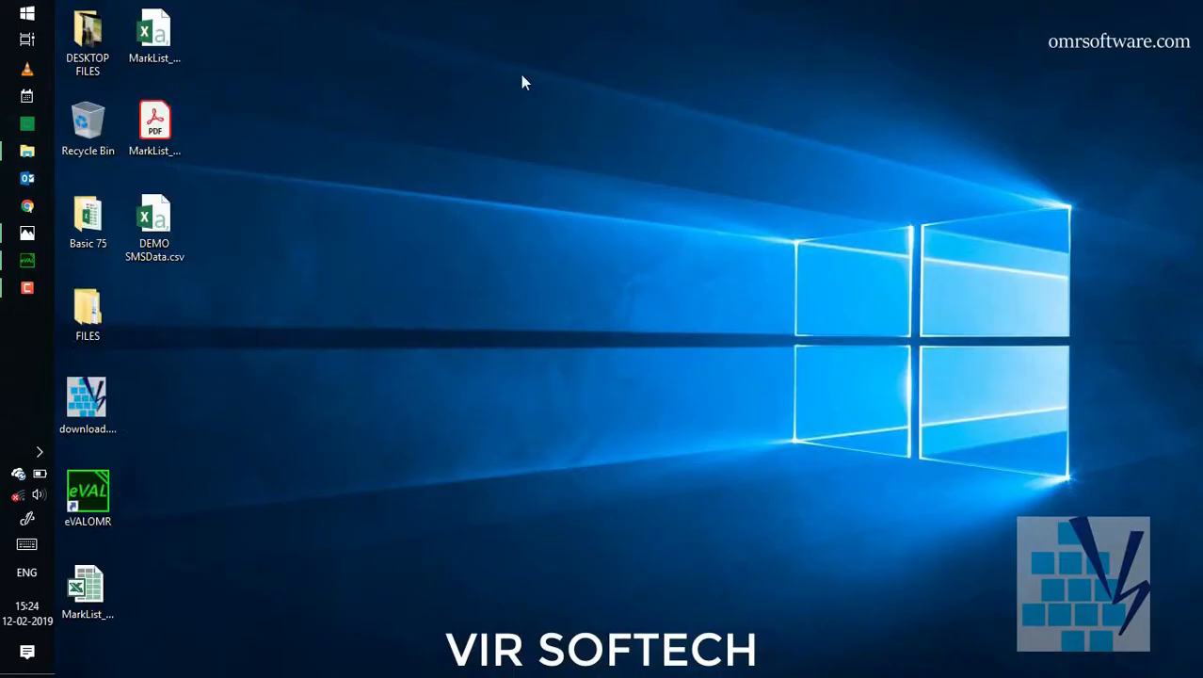
pyautogui.click(155, 128)
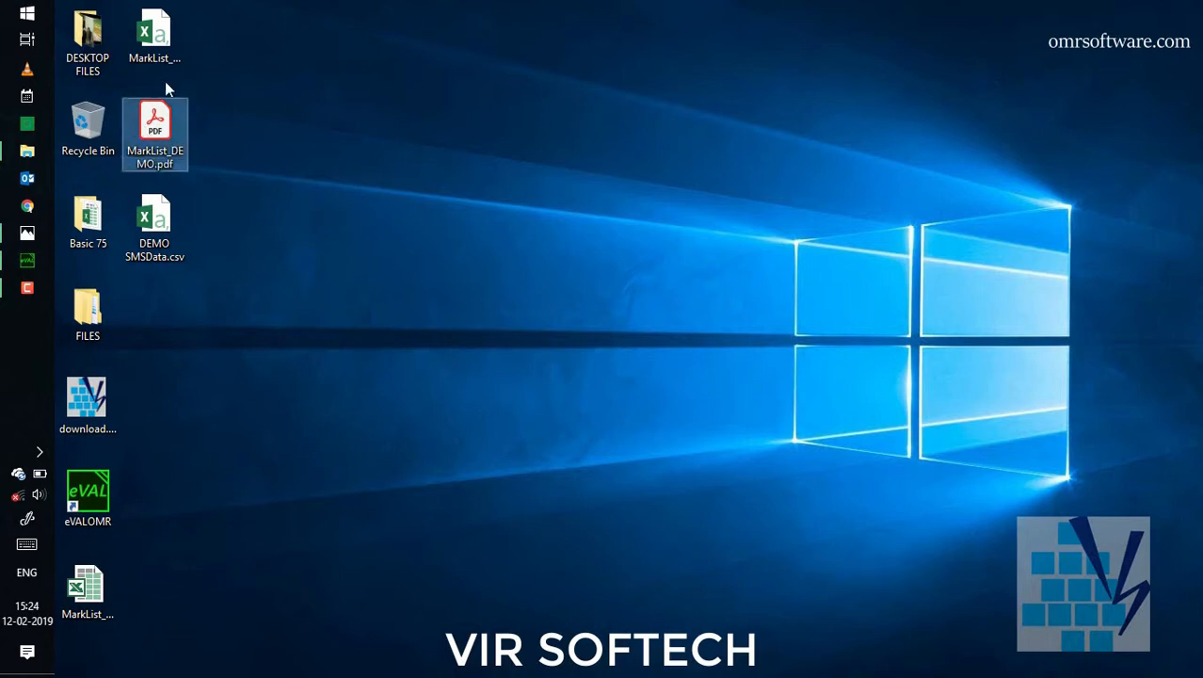
pyautogui.doubleClick(155, 38)
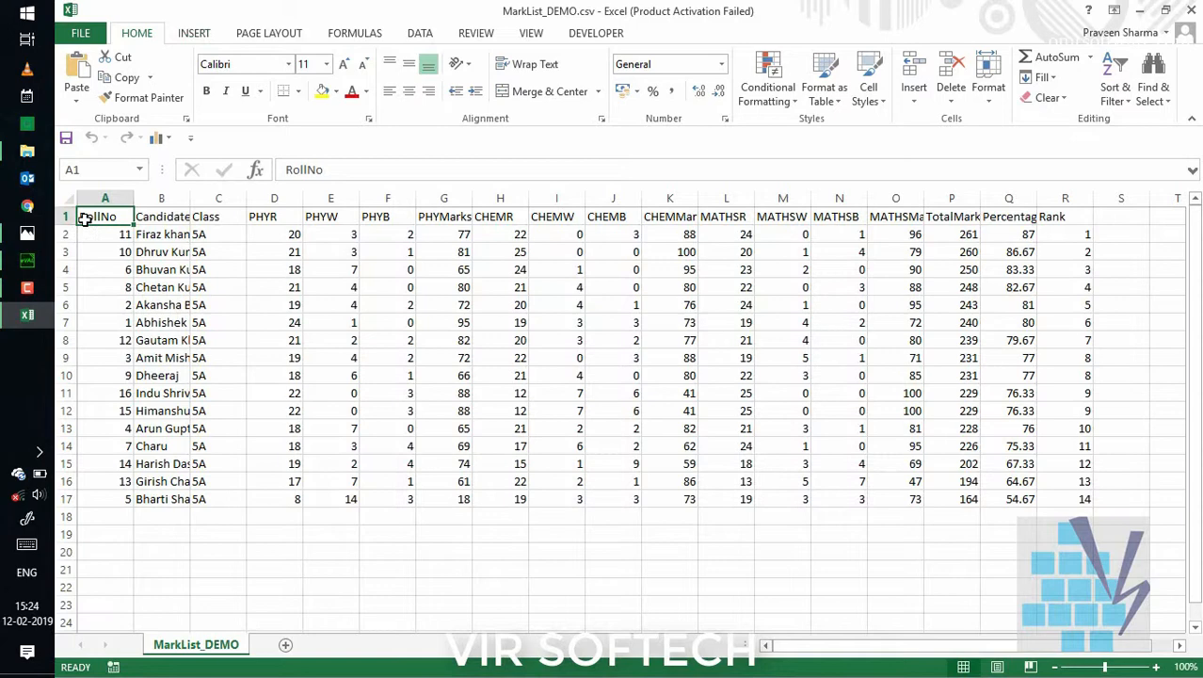
pyautogui.click(160, 217)
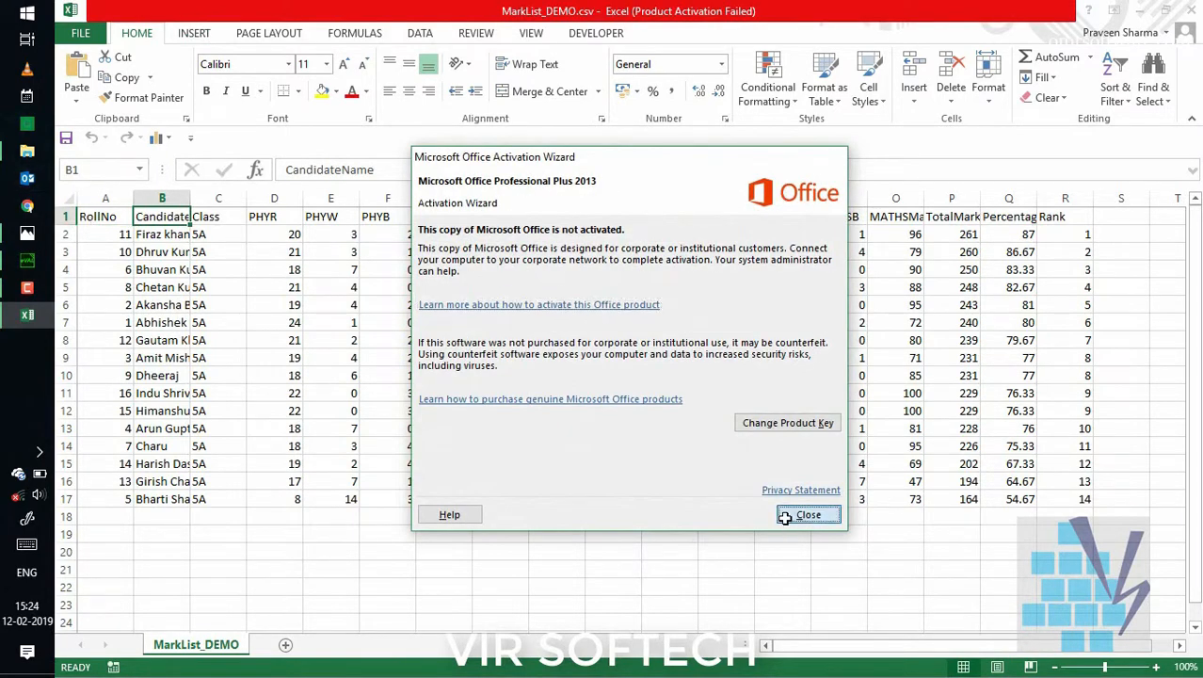
pyautogui.click(806, 514)
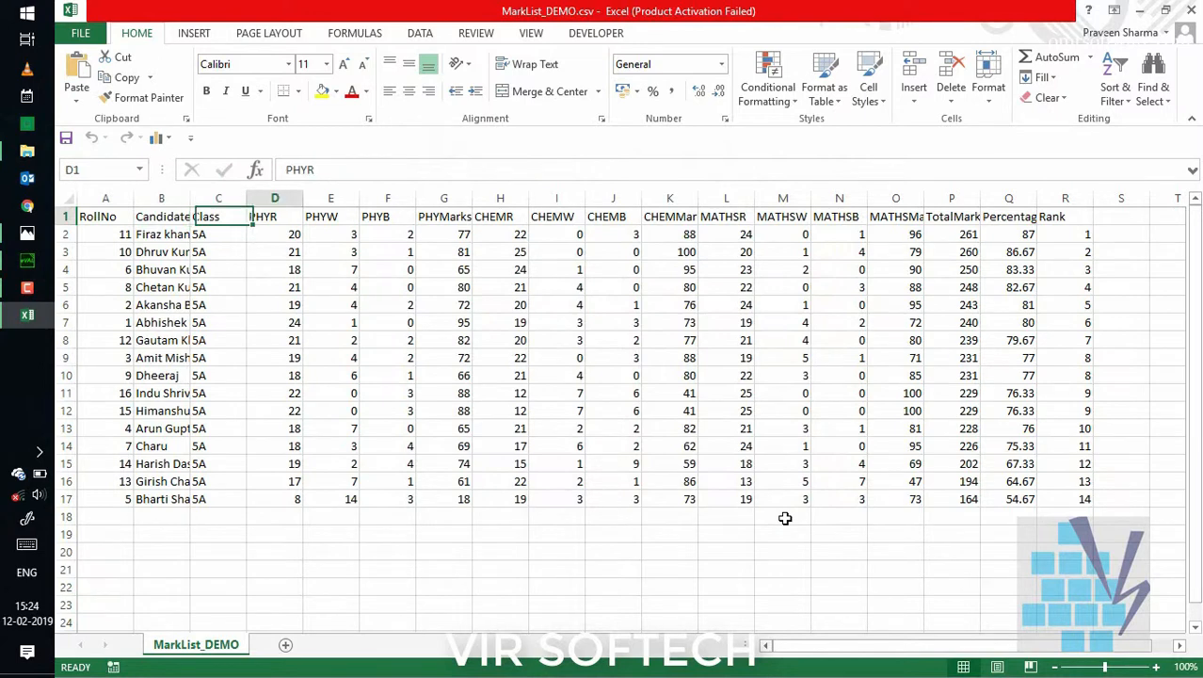
pyautogui.click(388, 217)
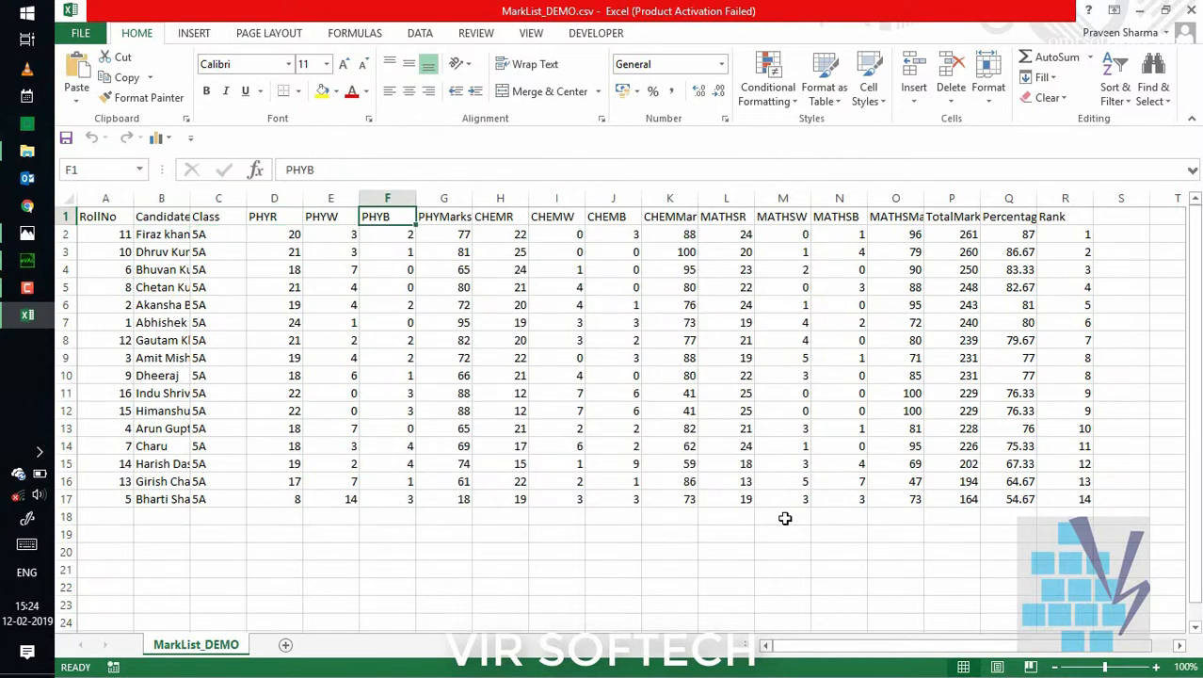
pyautogui.click(501, 216)
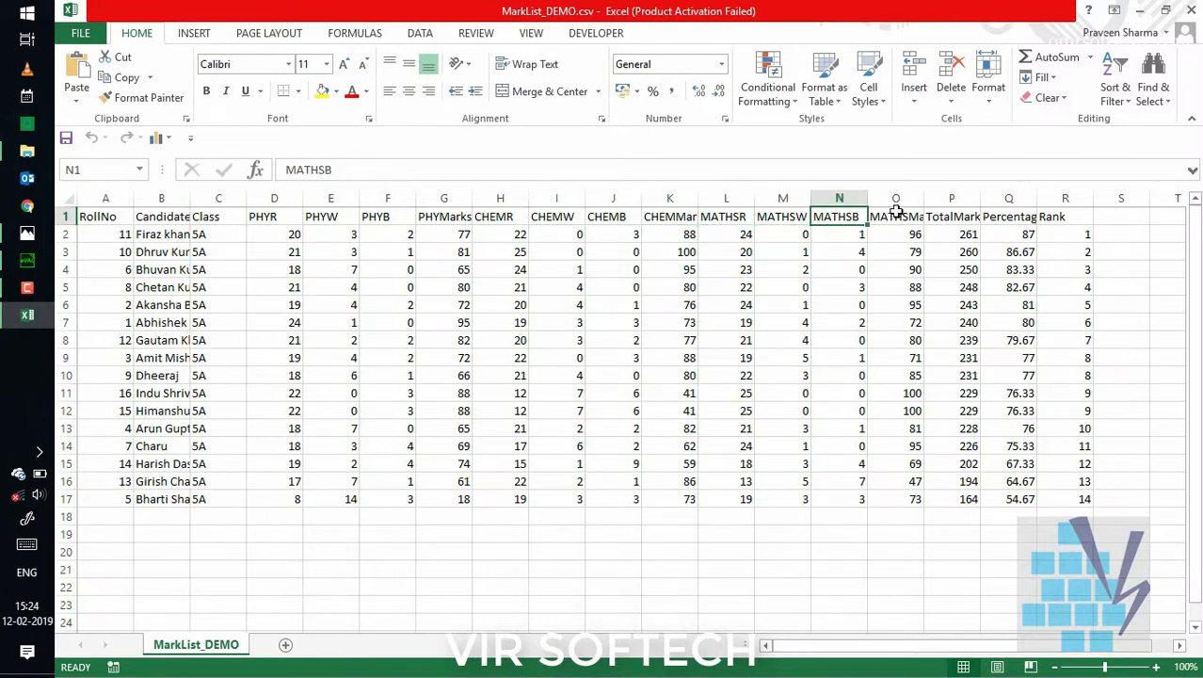
pyautogui.click(1009, 217)
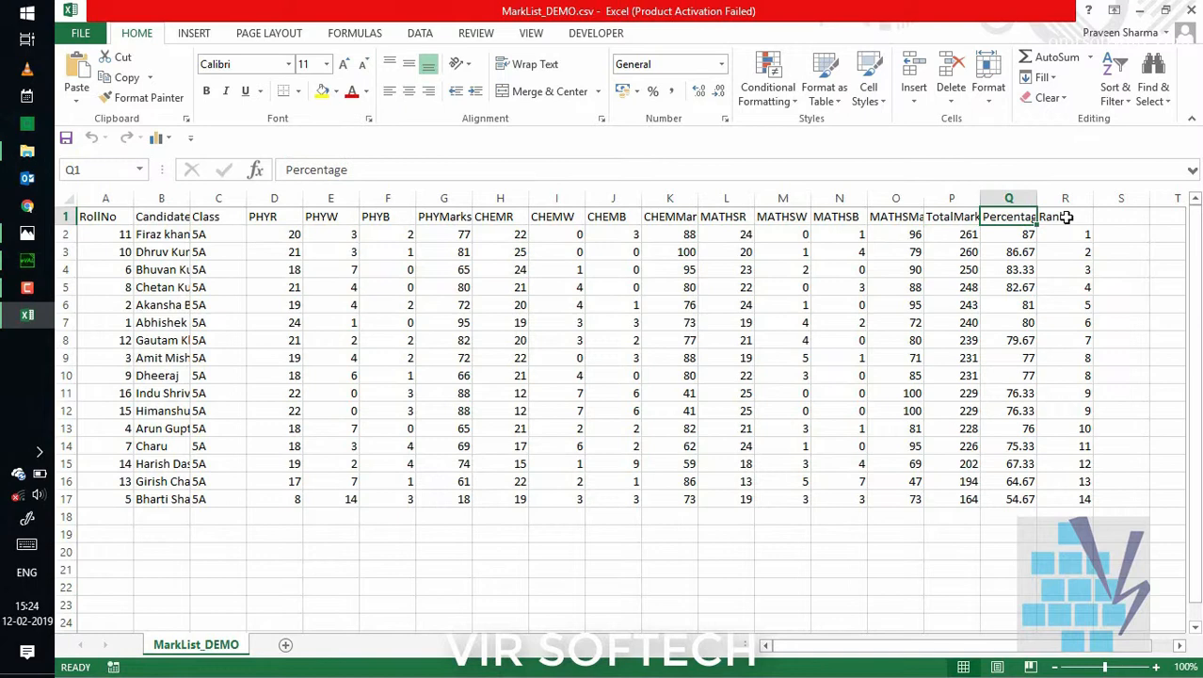
pyautogui.click(1141, 12)
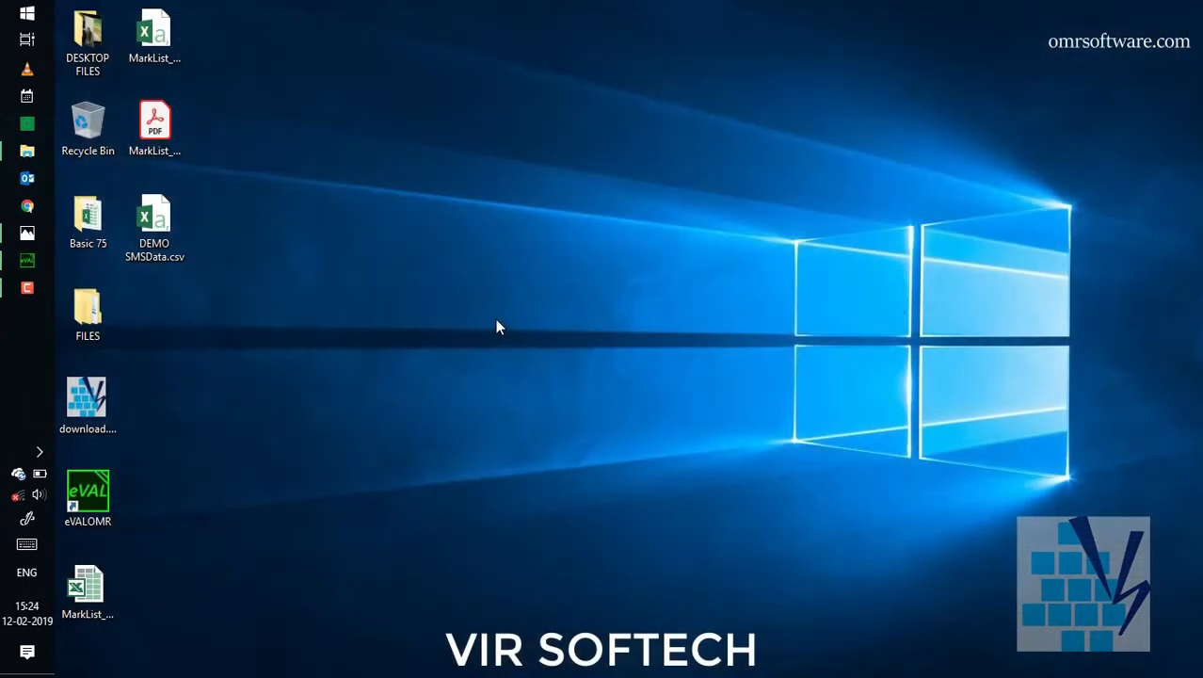
# View MarkList_DEMO.pdf from the desktop in Adobe Acrobat Reader DC
pyautogui.doubleClick(155, 128)
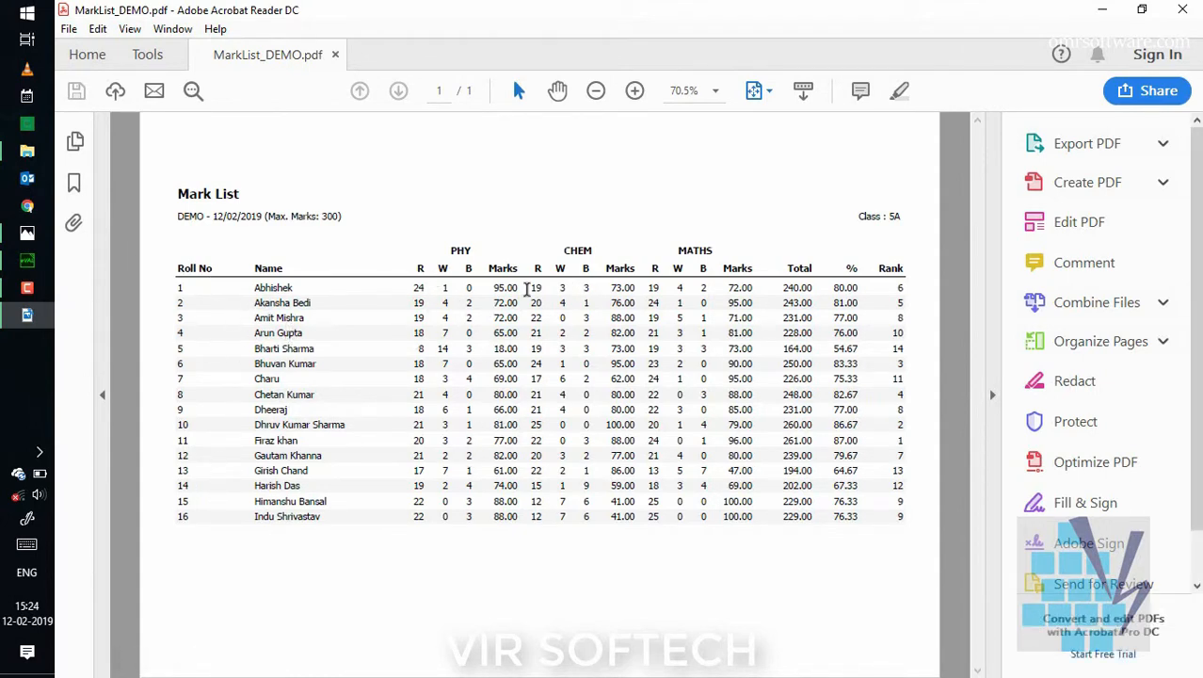
pyautogui.moveTo(624, 418)
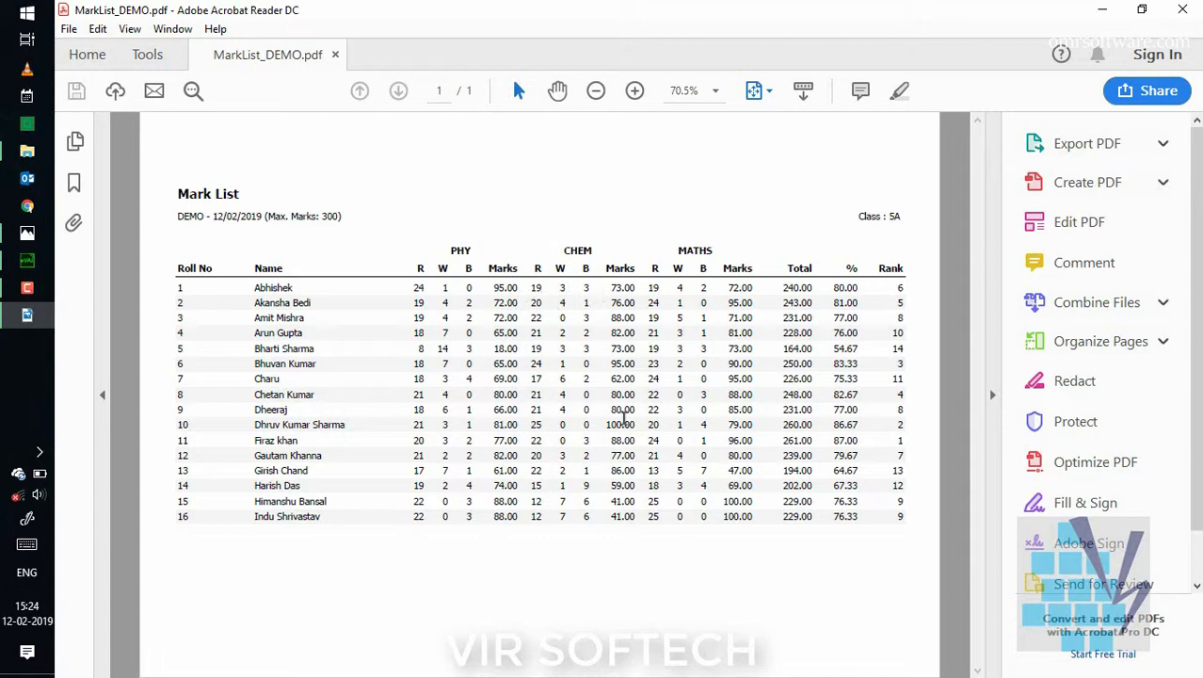
pyautogui.moveTo(790, 341)
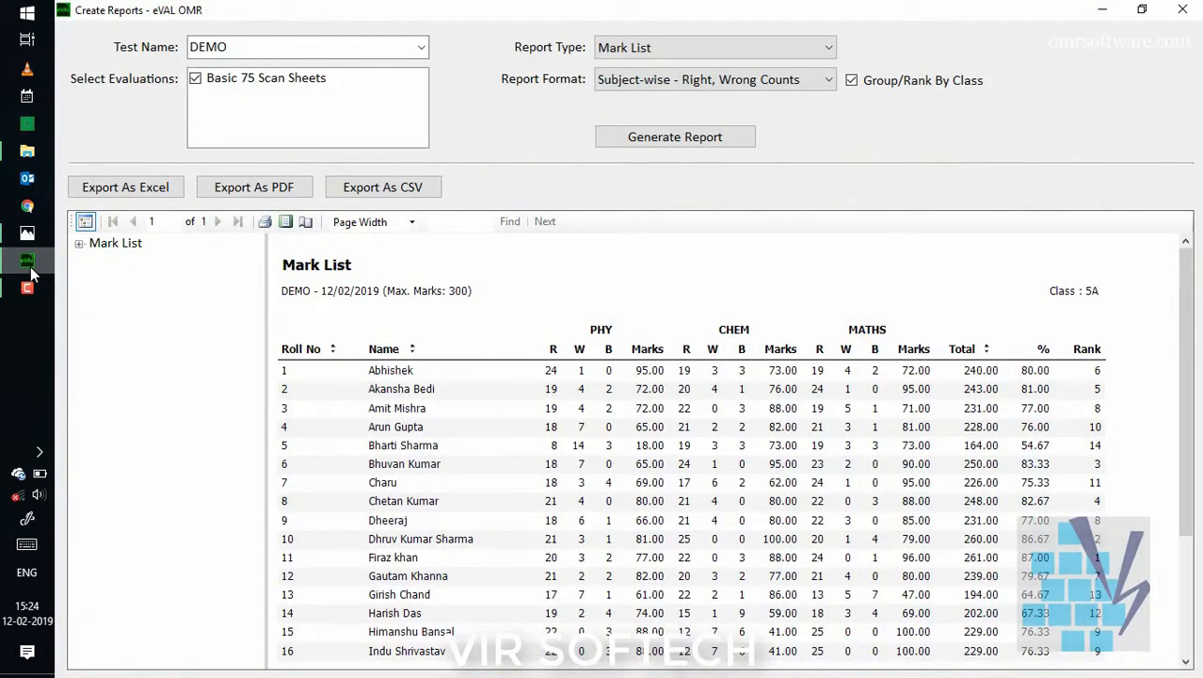
# Generate the Question-wise Analysis report for the DEMO test
pyautogui.click(714, 47)
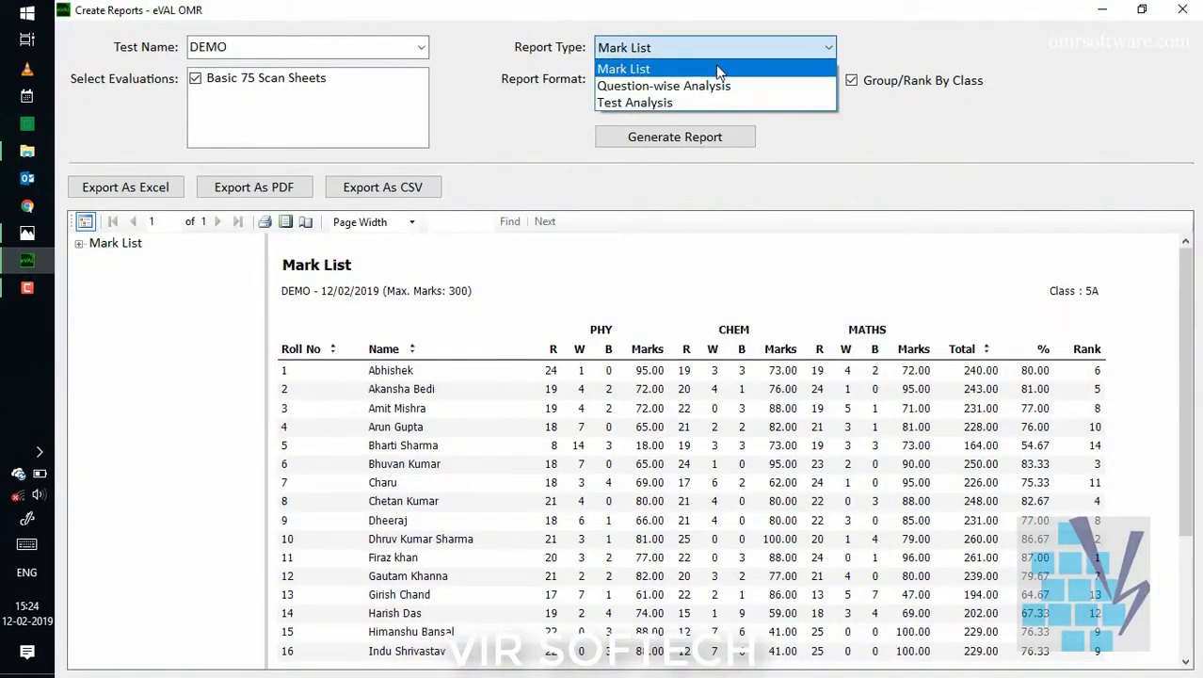
pyautogui.click(663, 85)
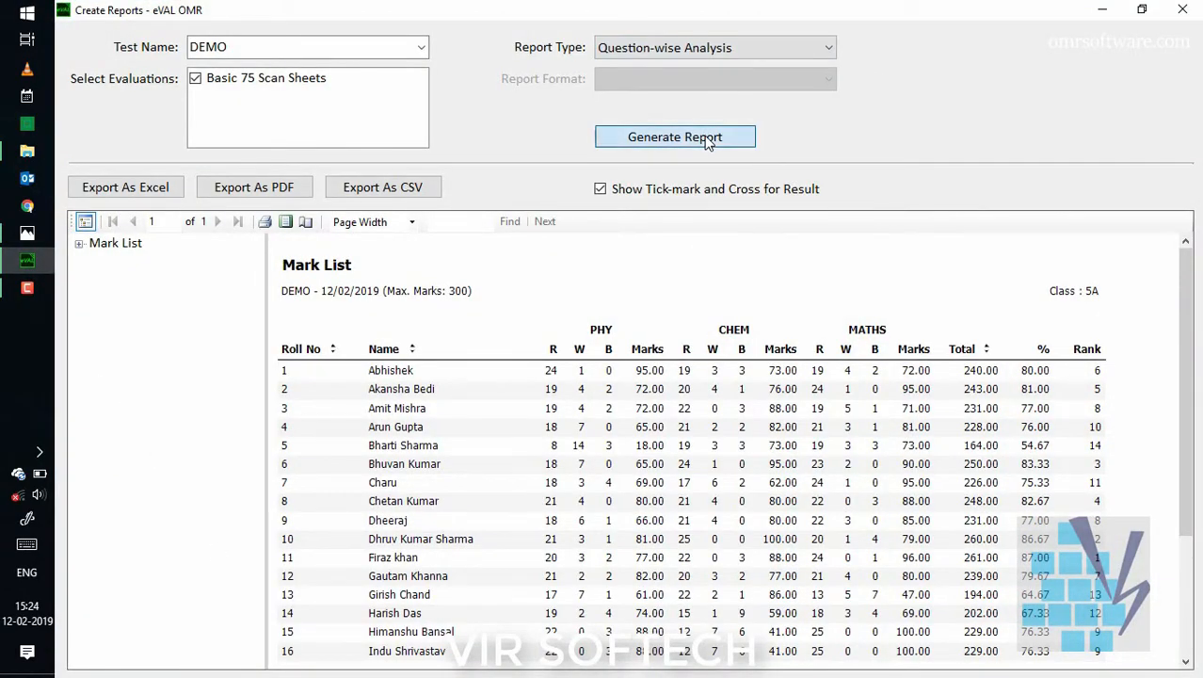
pyautogui.click(674, 136)
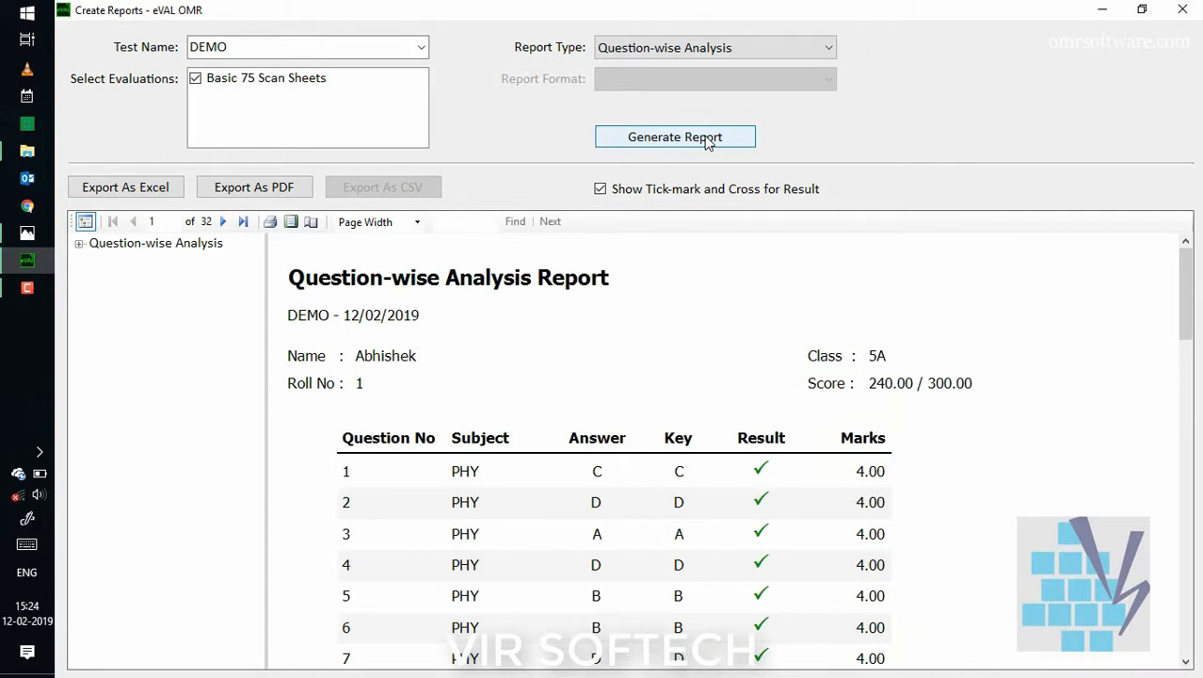
pyautogui.click(79, 243)
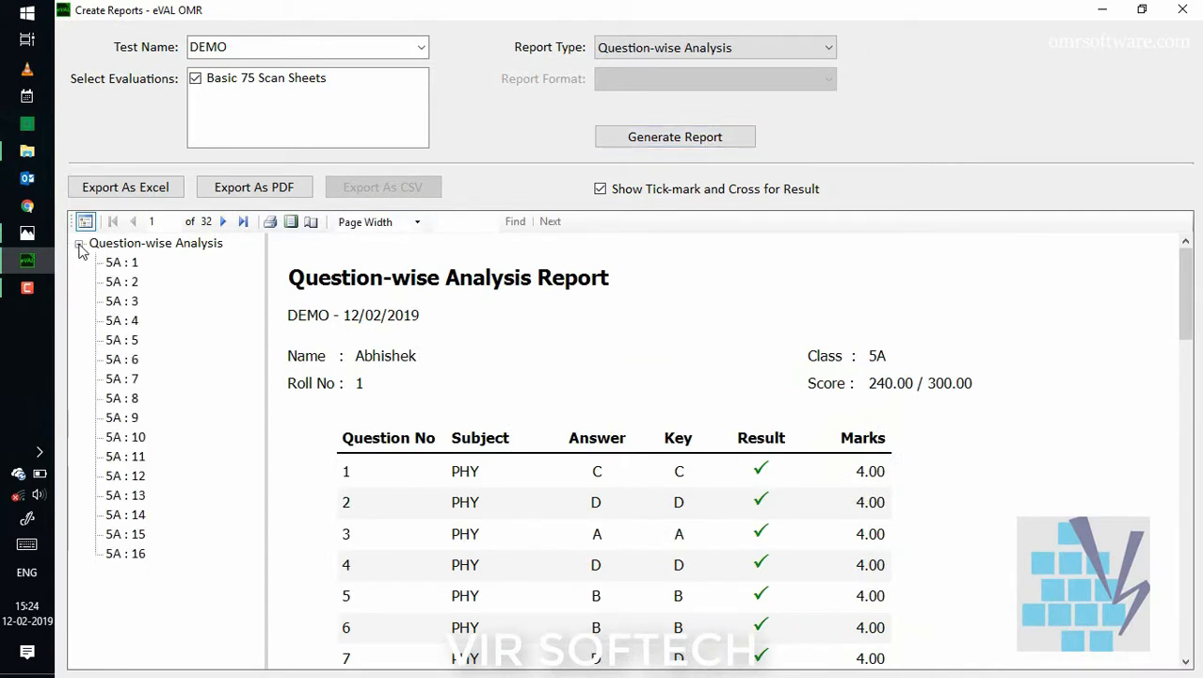
pyautogui.click(120, 262)
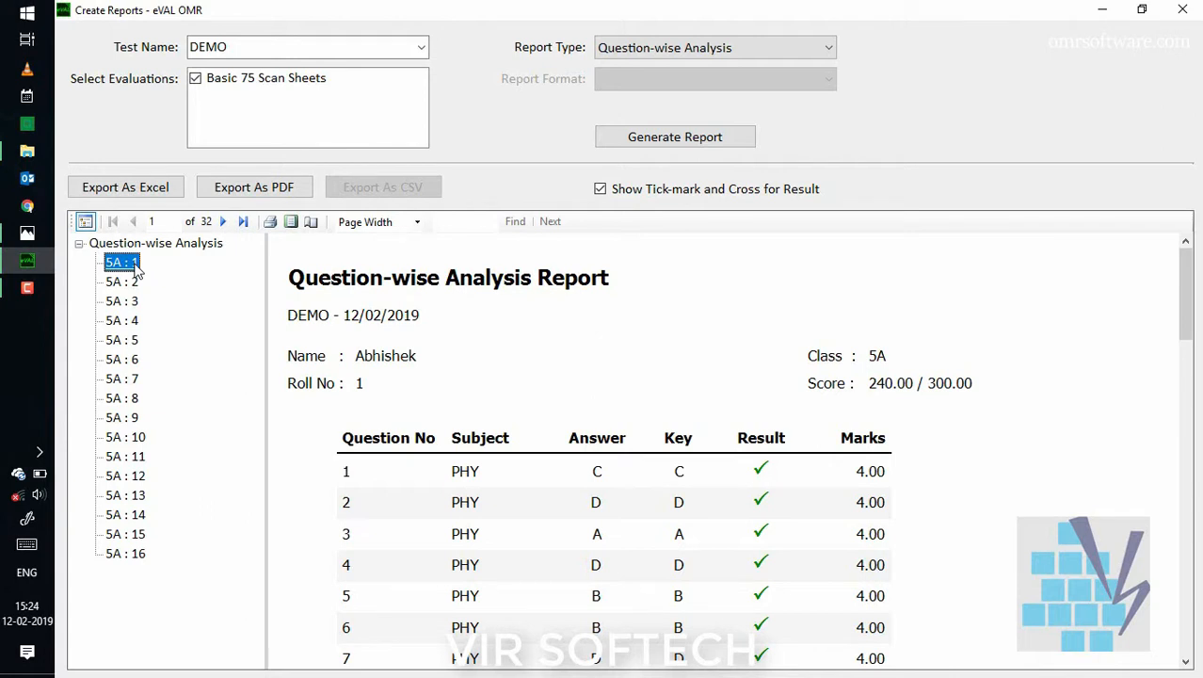
pyautogui.moveTo(367, 593)
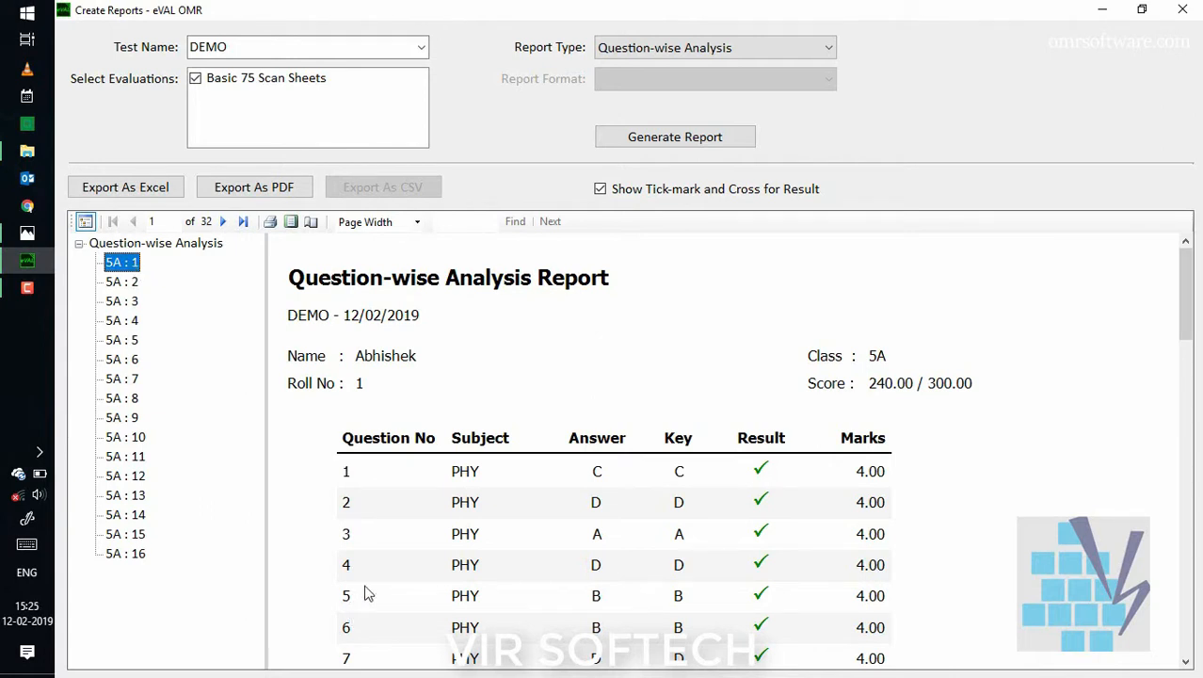
pyautogui.moveTo(398, 563)
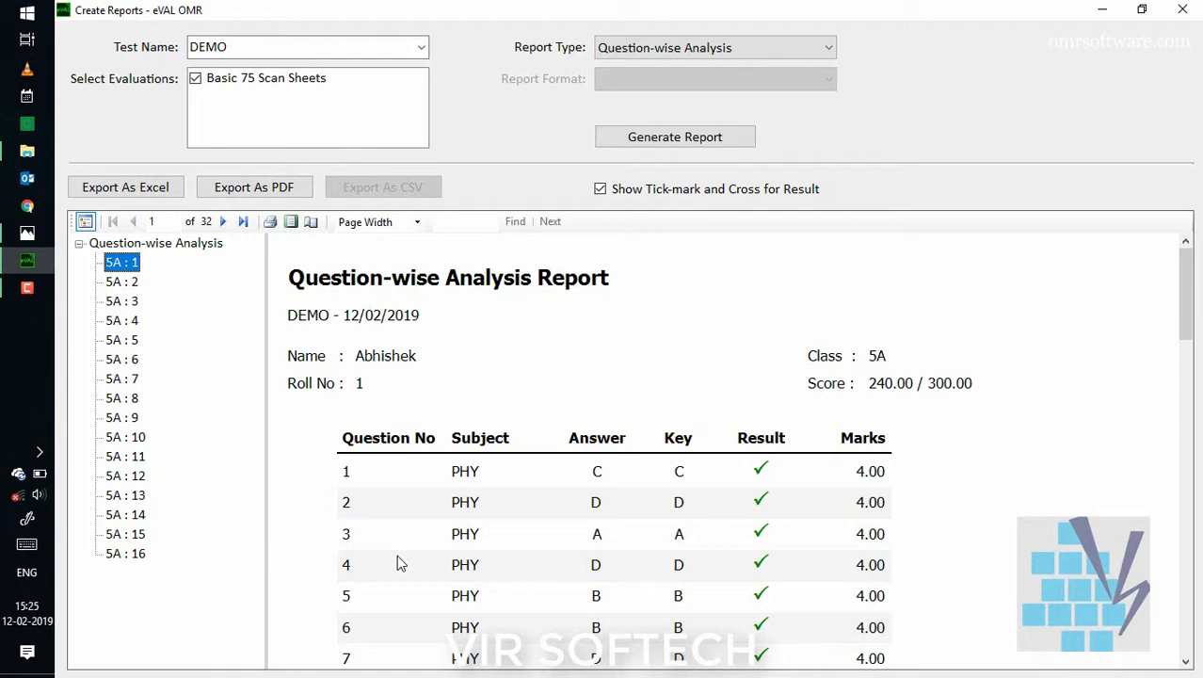
pyautogui.scroll(-3)
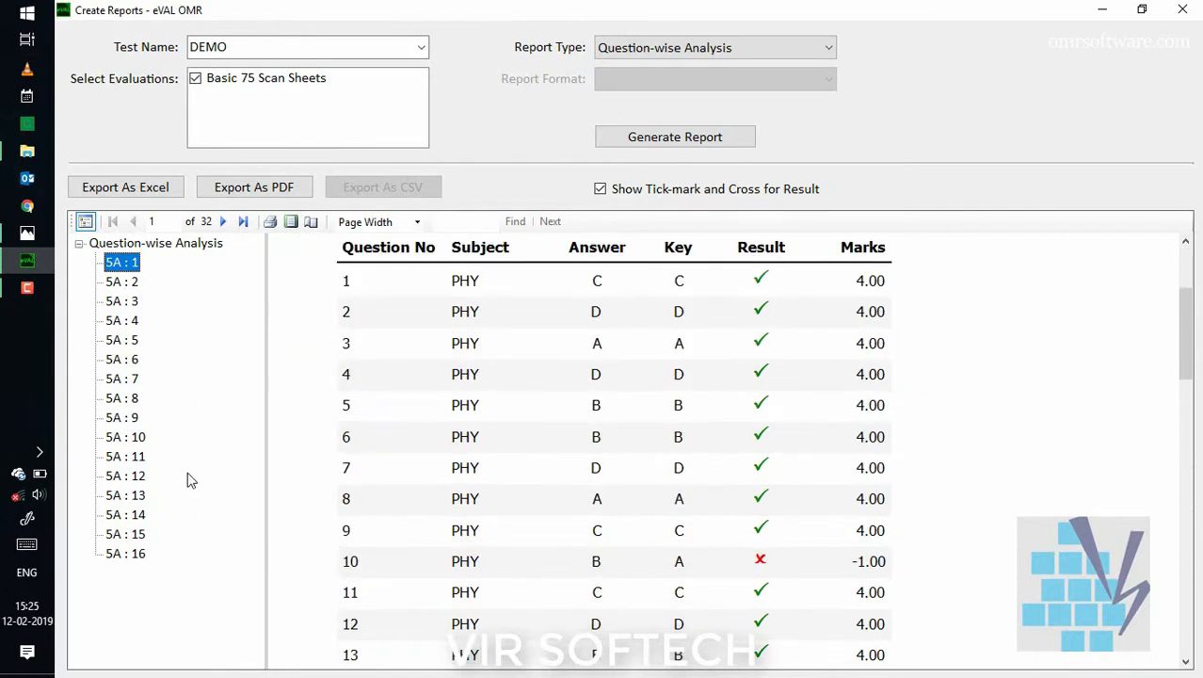
pyautogui.click(121, 339)
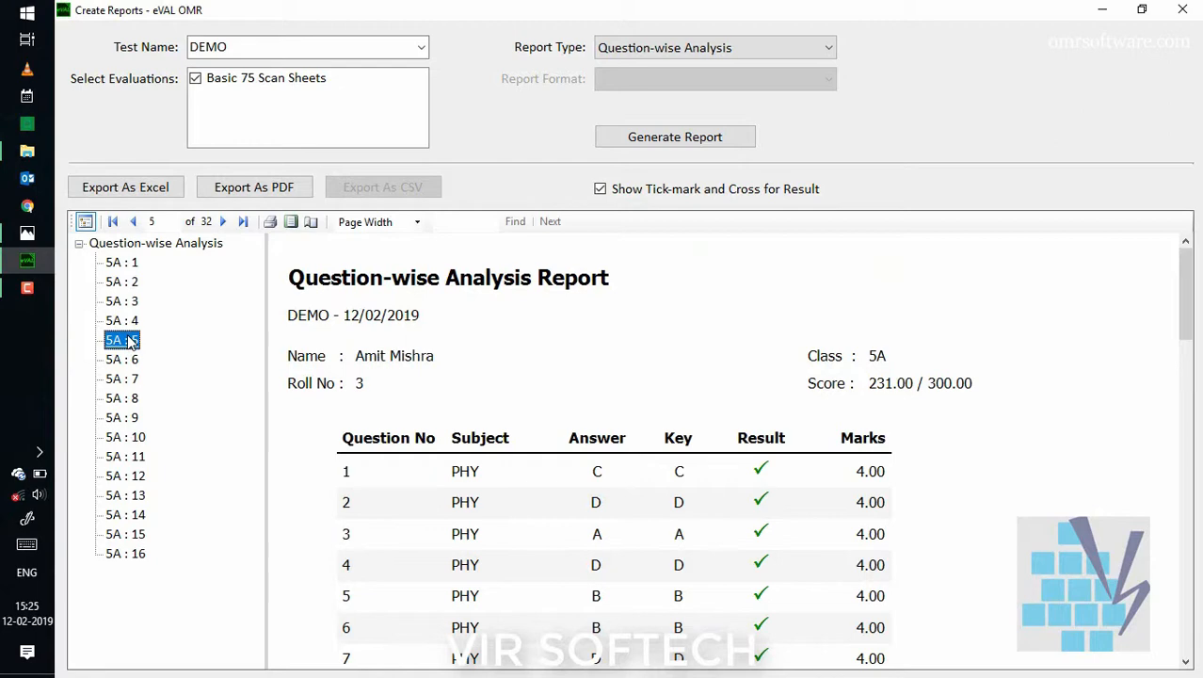
pyautogui.click(121, 418)
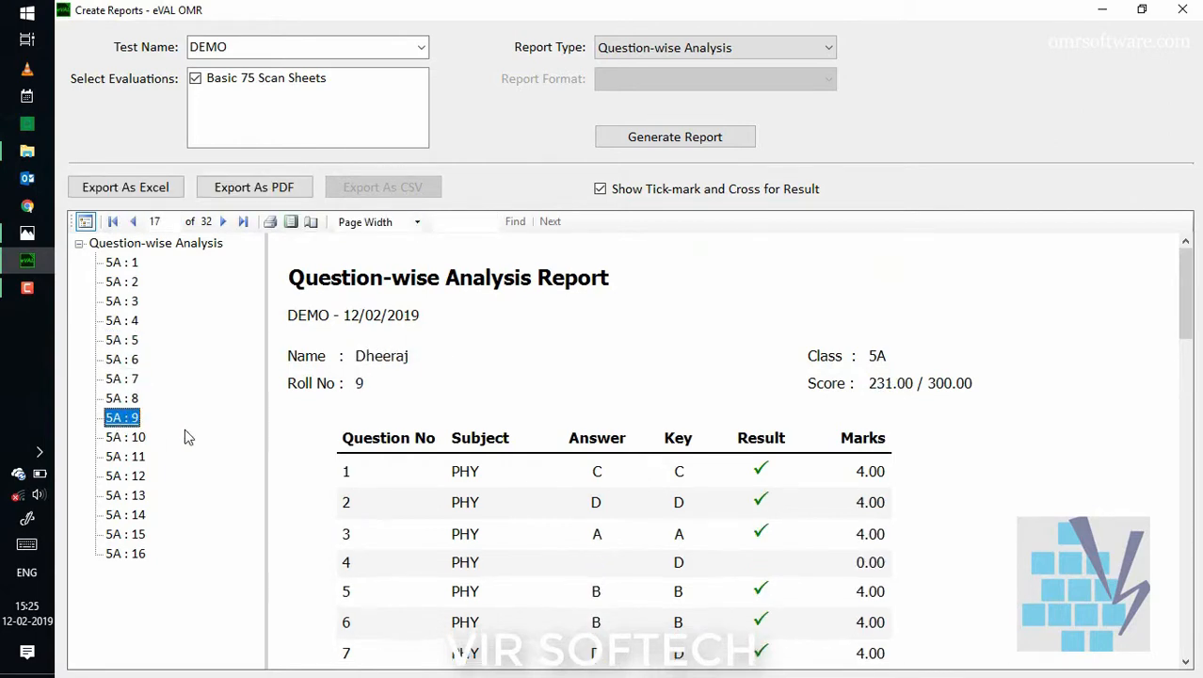
pyautogui.scroll(-3)
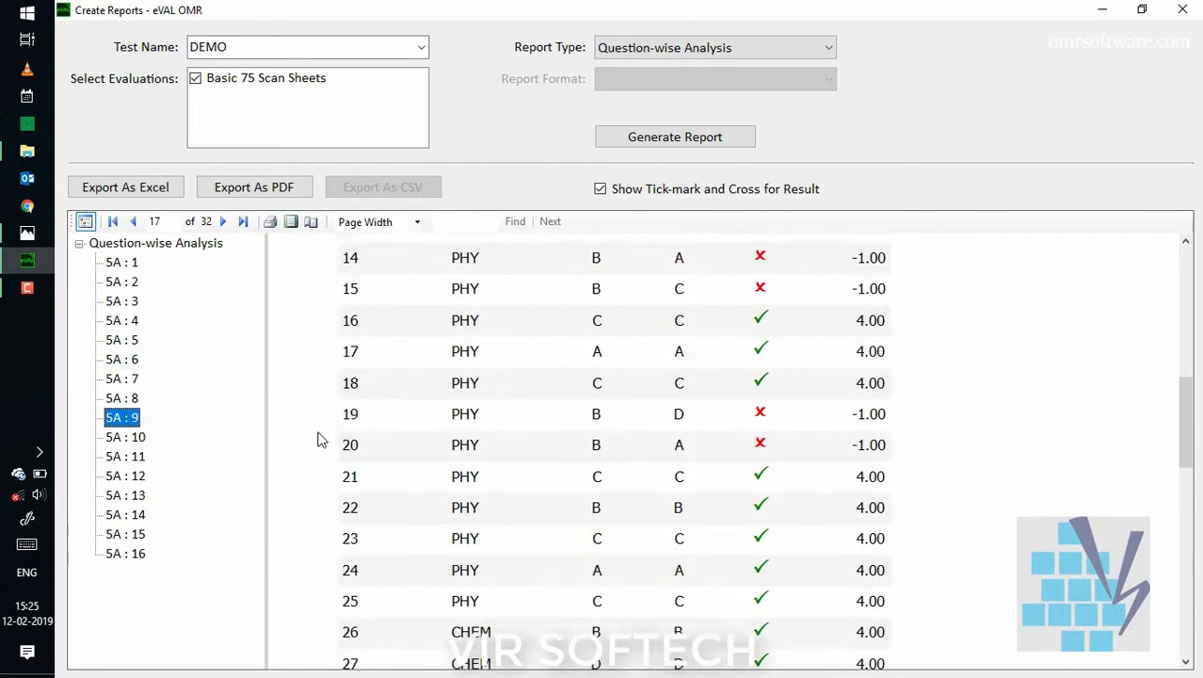
# Switch the report type to Test Analysis
pyautogui.click(124, 475)
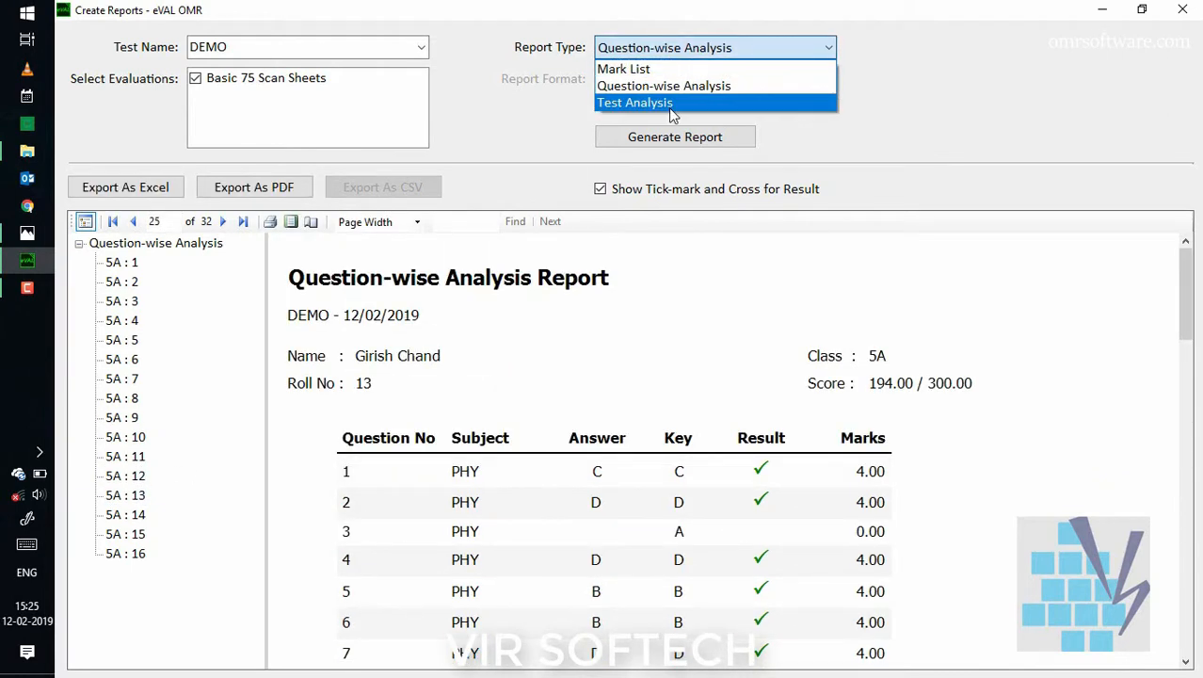
pyautogui.click(635, 101)
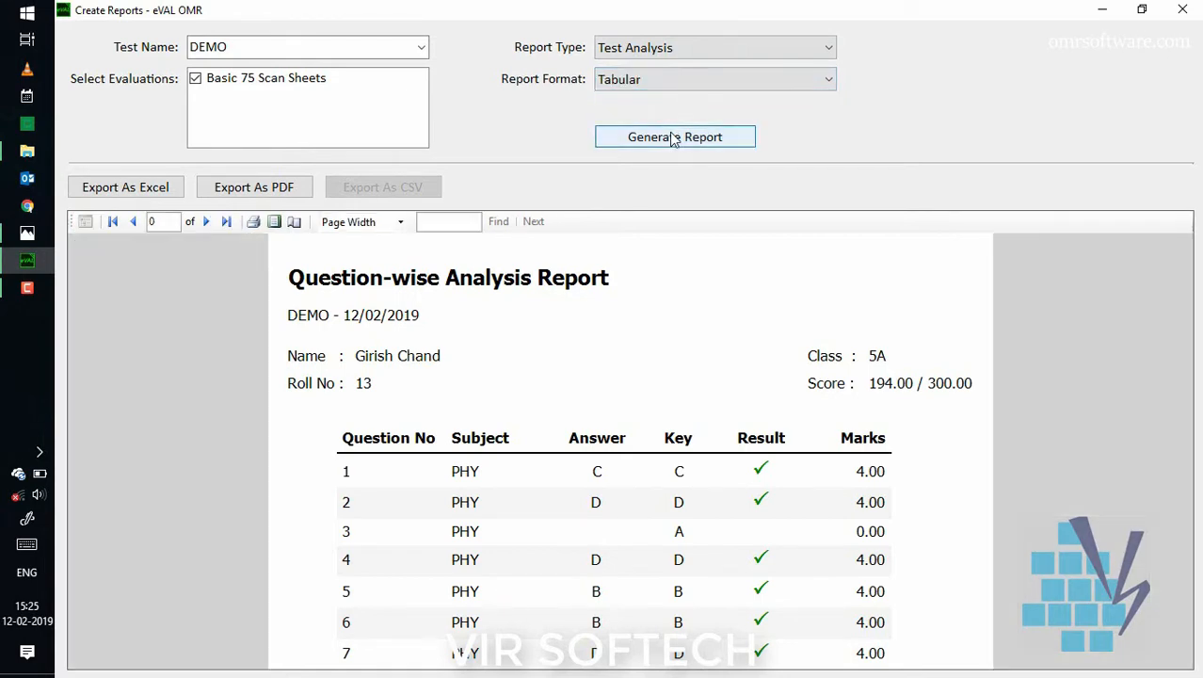
# Generate the tabular Test Analysis report and scroll through the per-question percentages
pyautogui.click(675, 136)
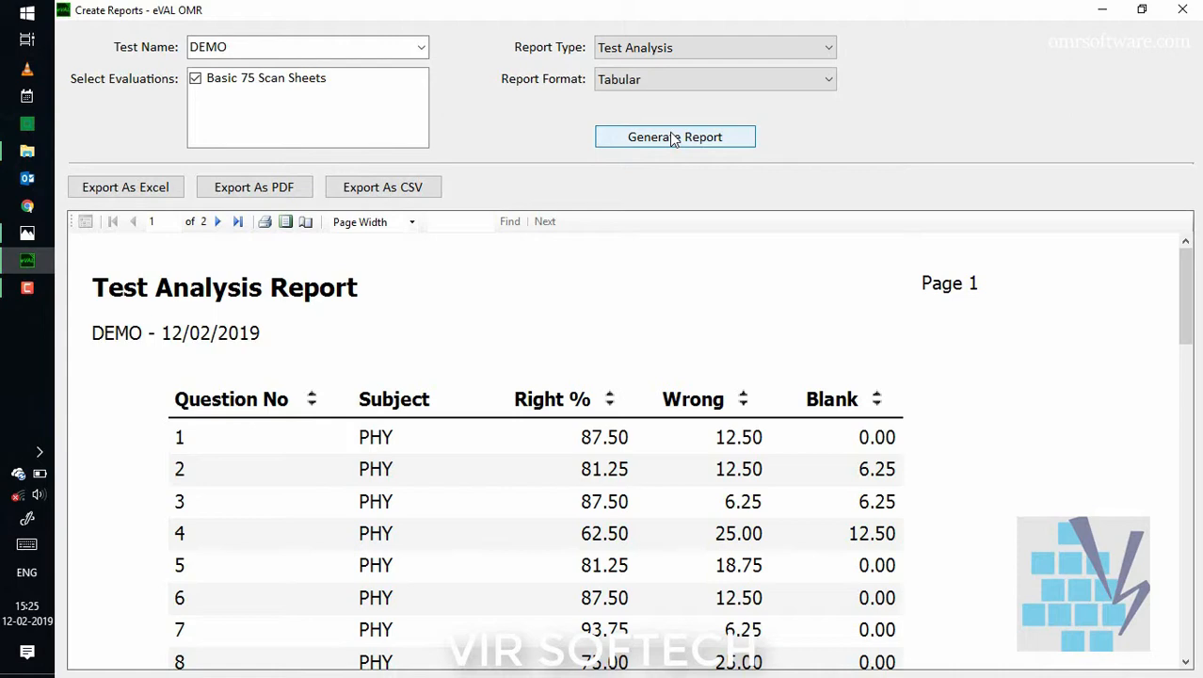
pyautogui.moveTo(674, 366)
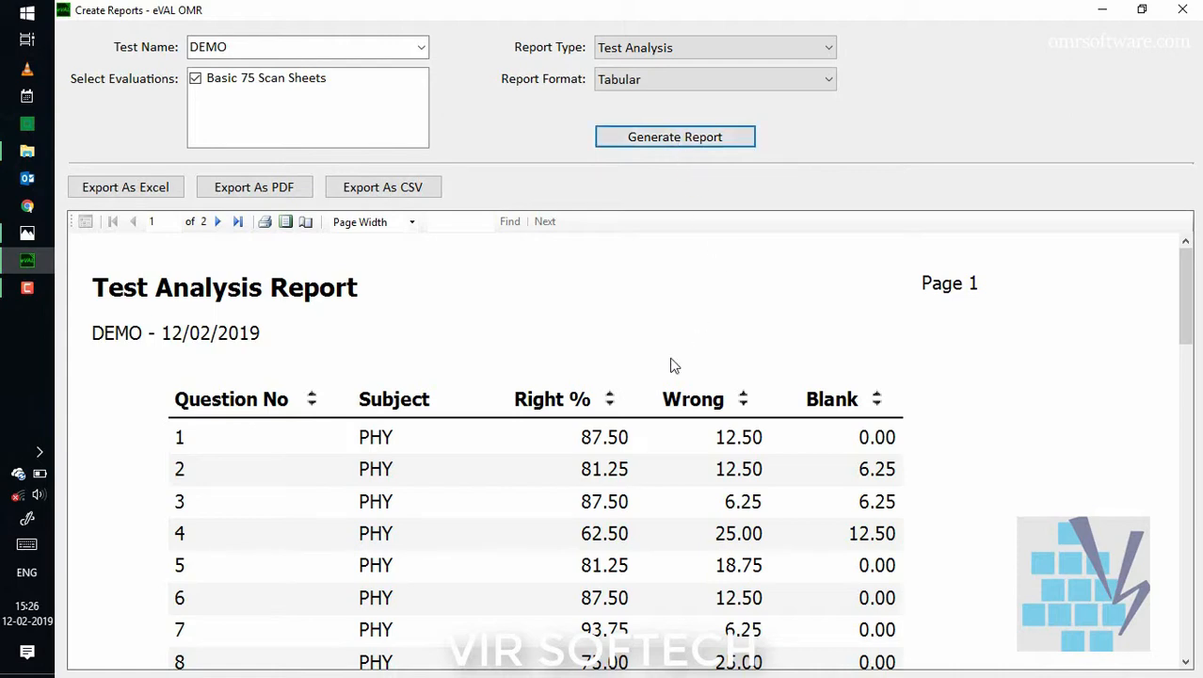
pyautogui.scroll(-3)
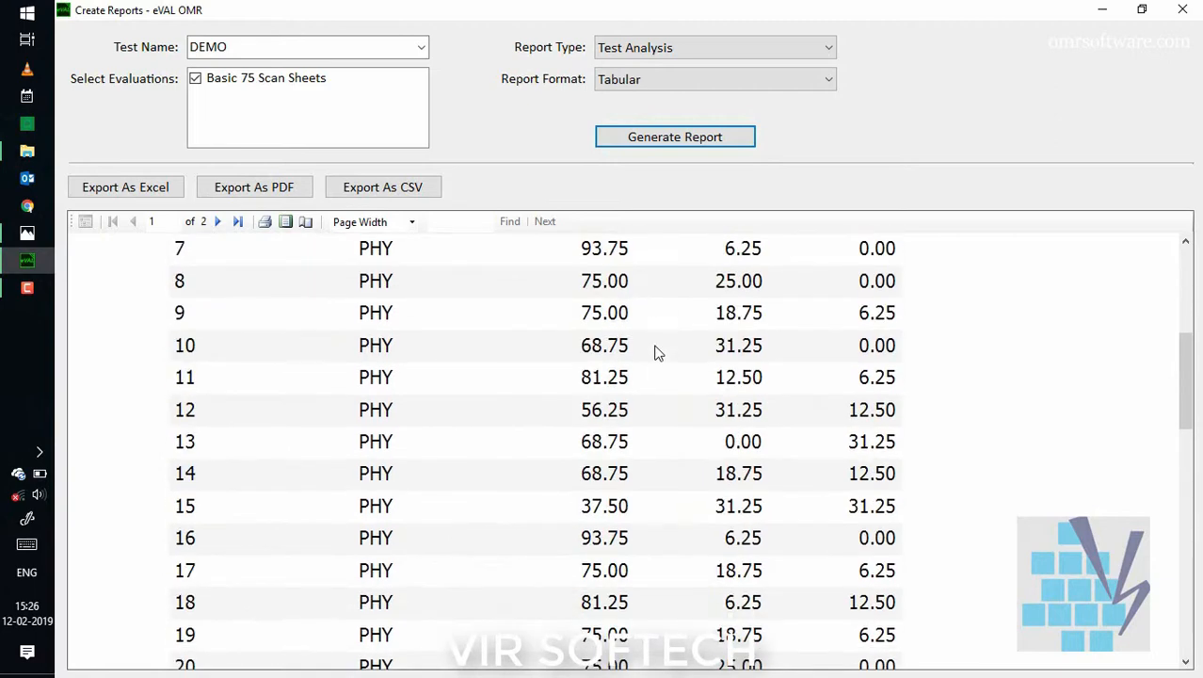
pyautogui.scroll(-3)
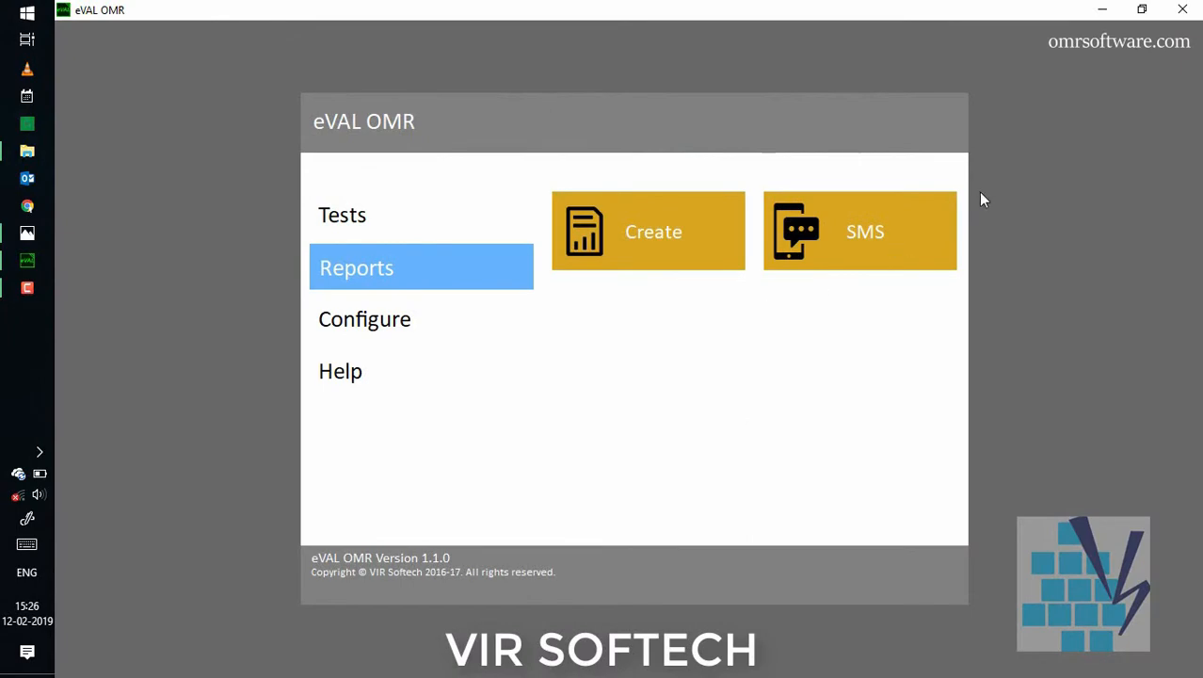
pyautogui.moveTo(906, 231)
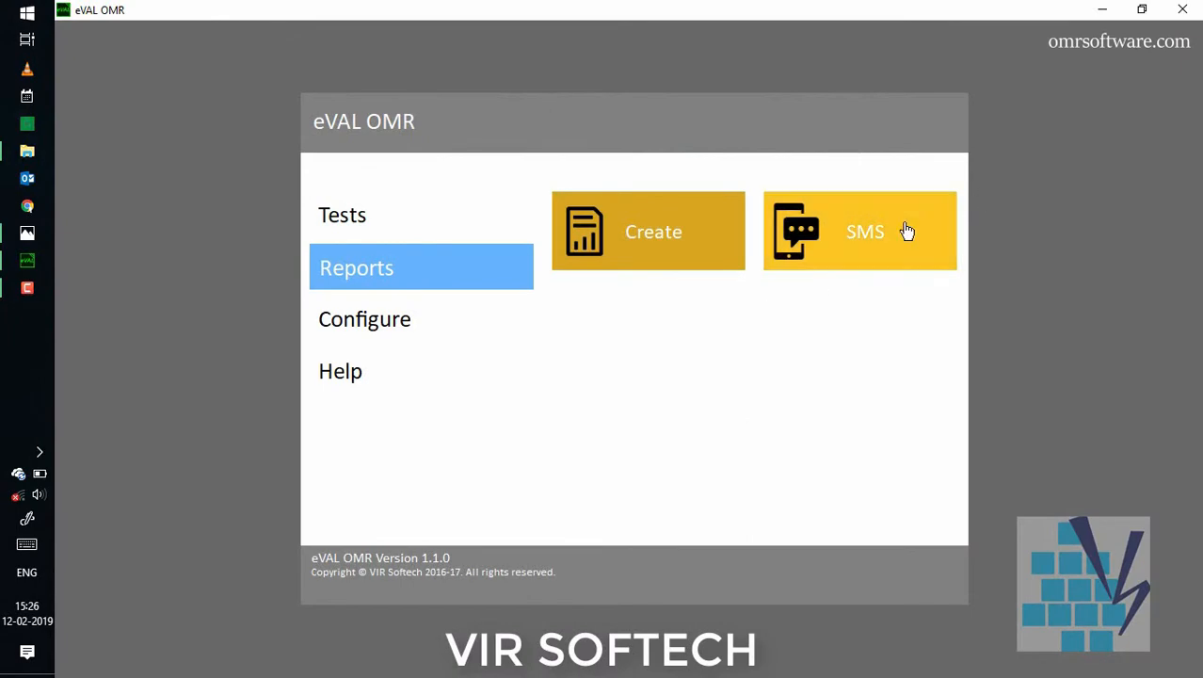
# Enter the Create SMS Data screen and generate the DEMO student mark list
pyautogui.click(859, 230)
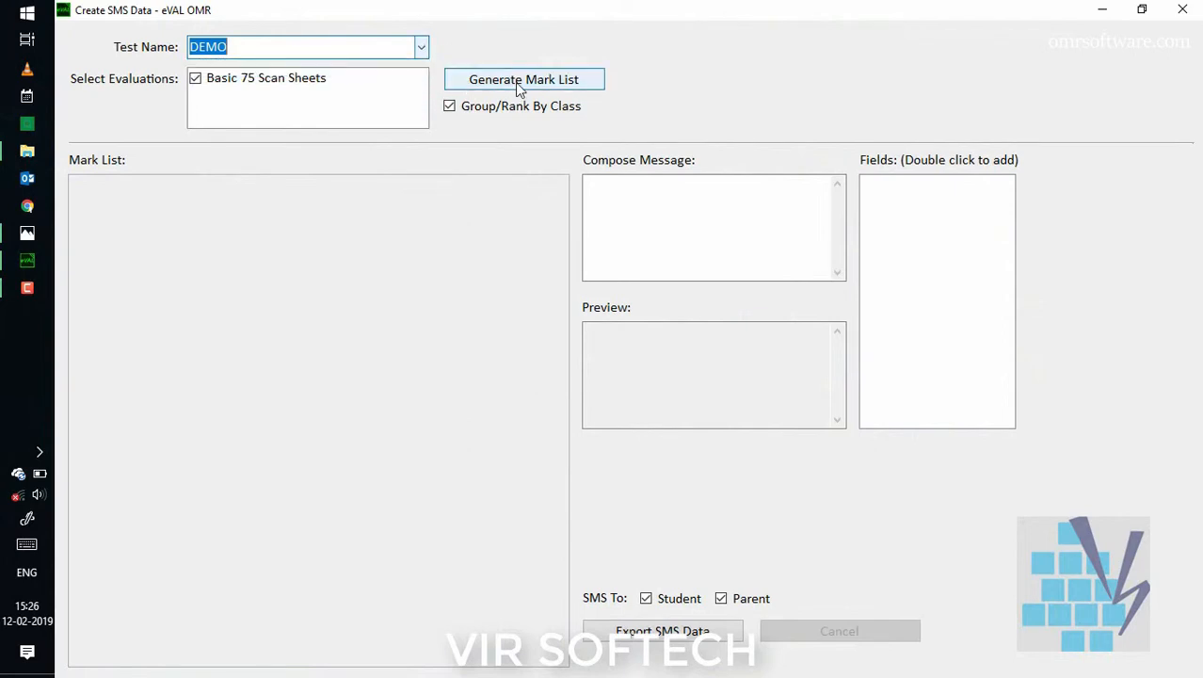
pyautogui.click(524, 79)
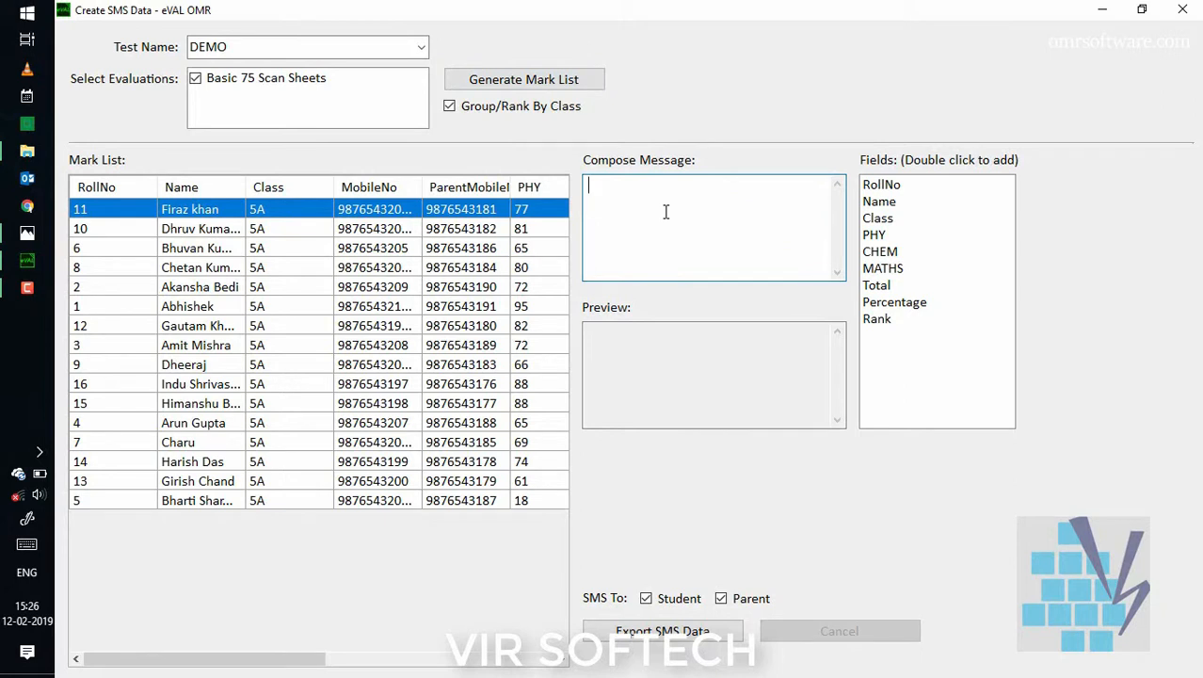
# Compose the parent message 'Dear parents your ward ... has scored ... rank in' with Name and Rank fields
pyautogui.write('Dea')
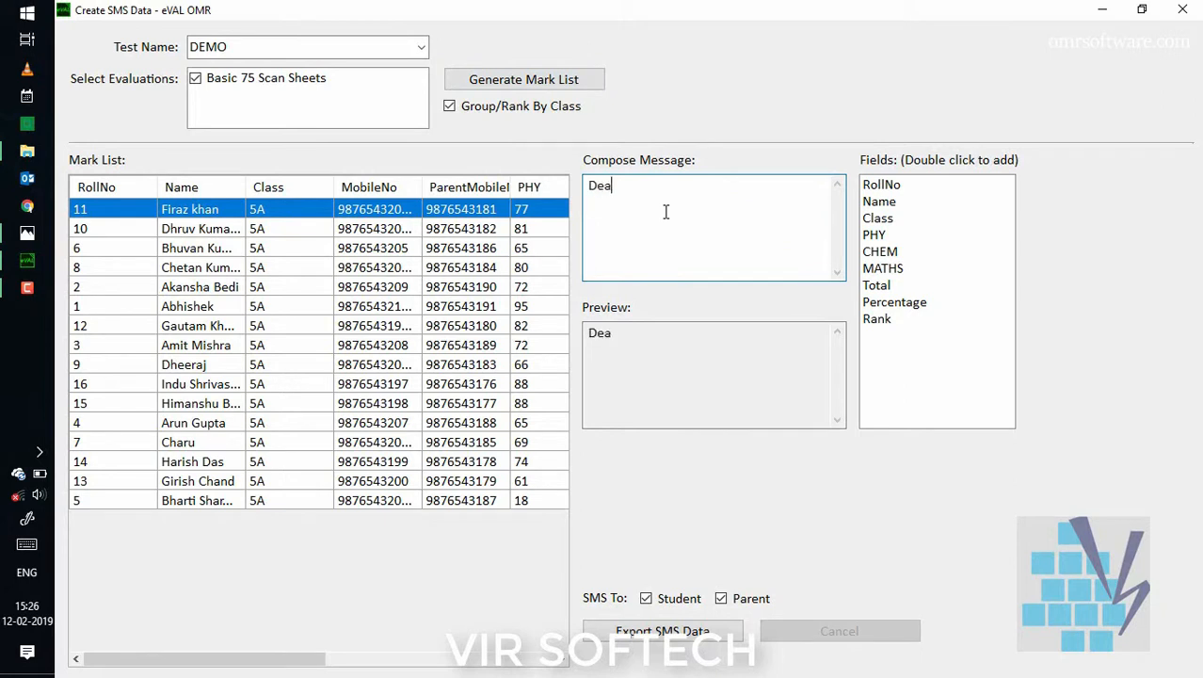
pyautogui.write('r pare')
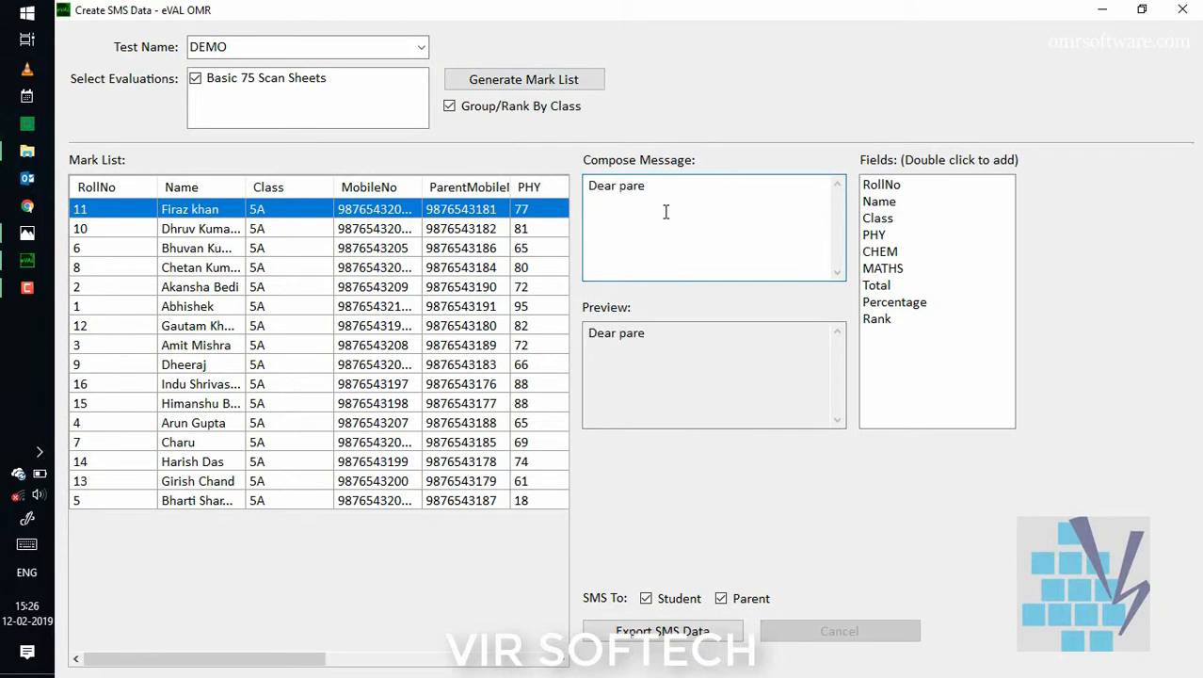
pyautogui.write('nts your w')
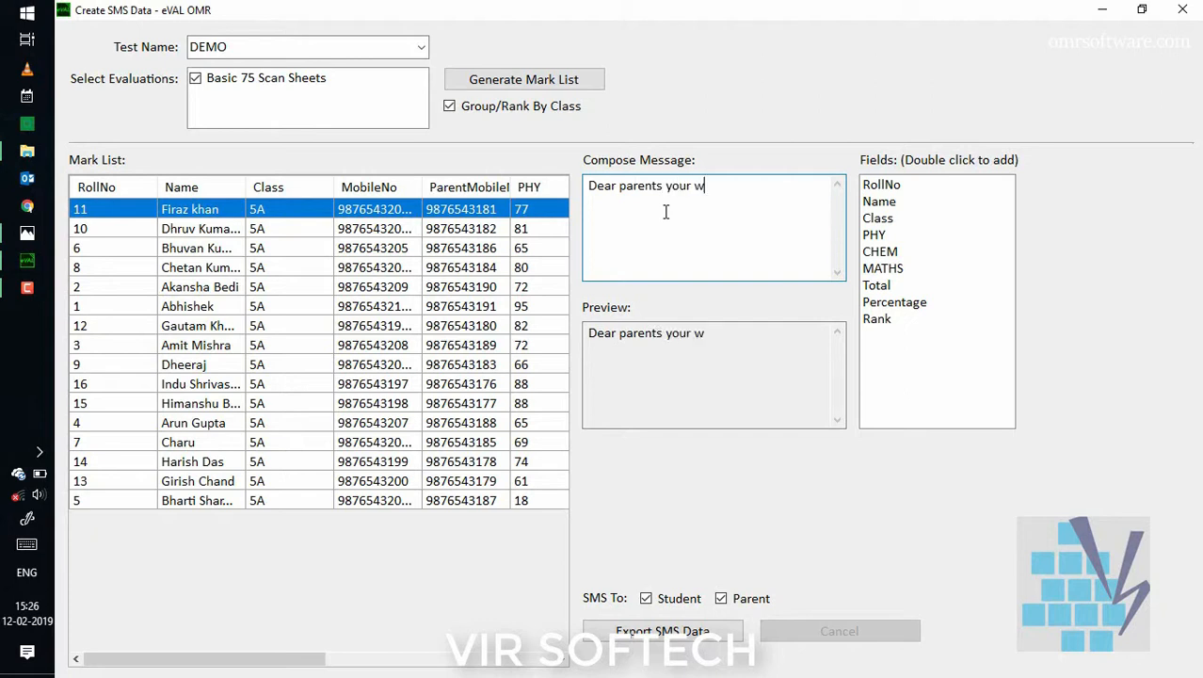
pyautogui.write('ard')
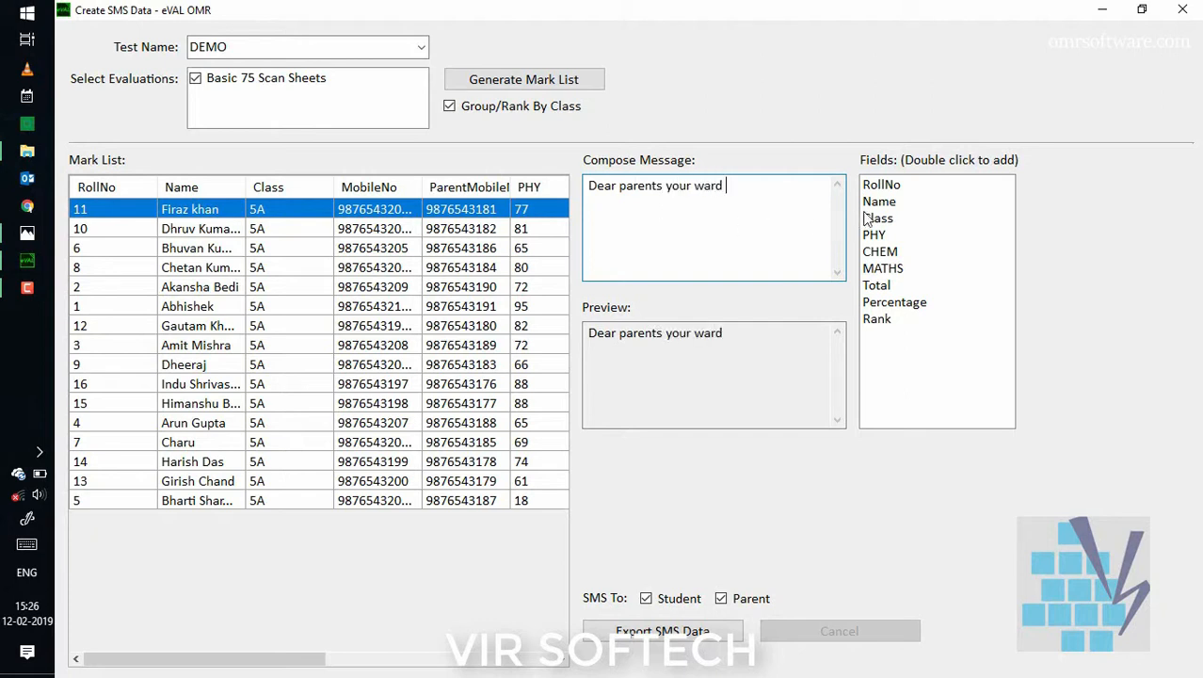
pyautogui.doubleClick(879, 202)
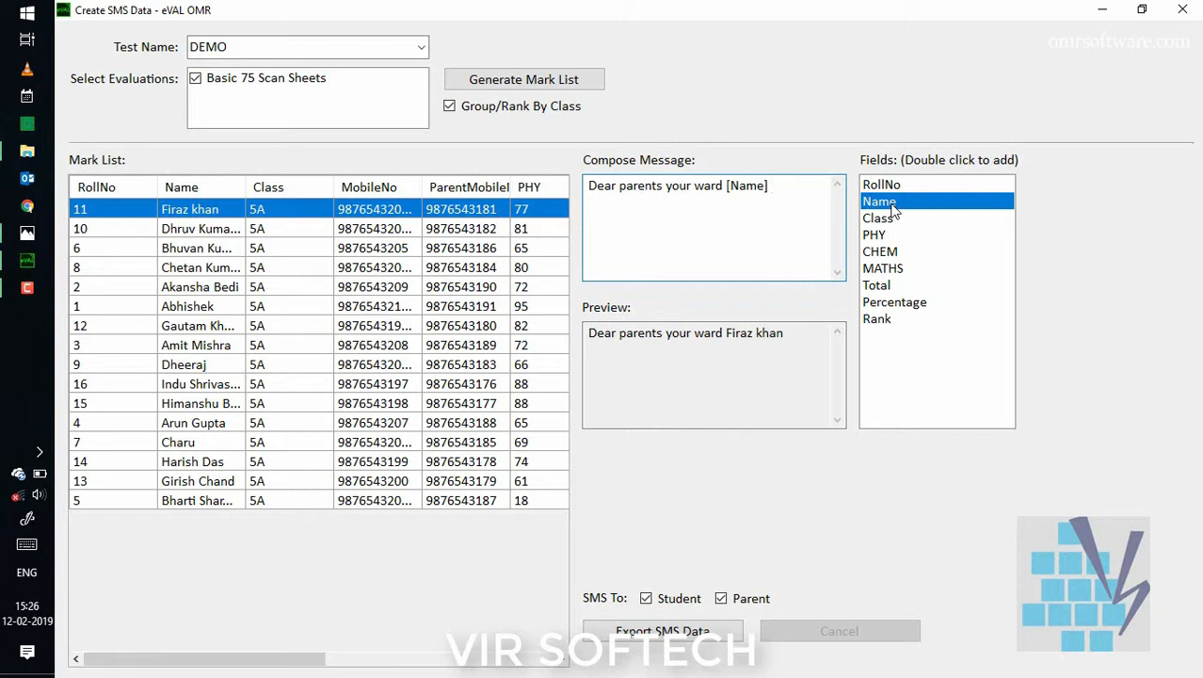
pyautogui.write('hs s')
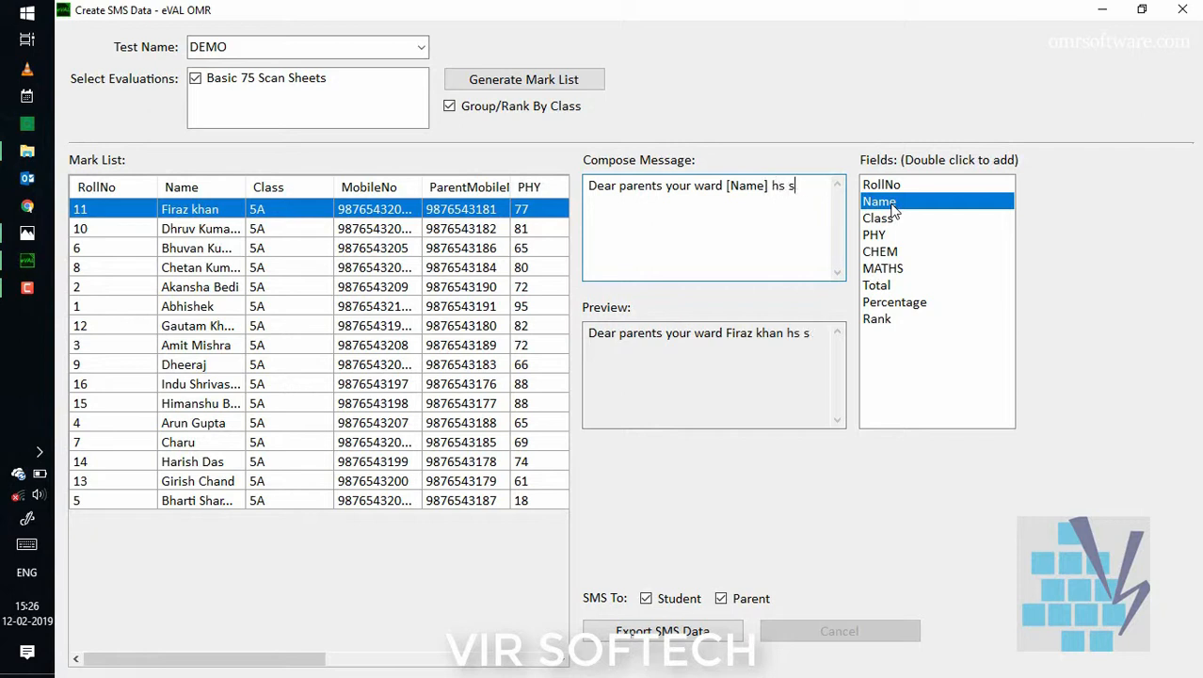
pyautogui.write('as scored [Total] ,m')
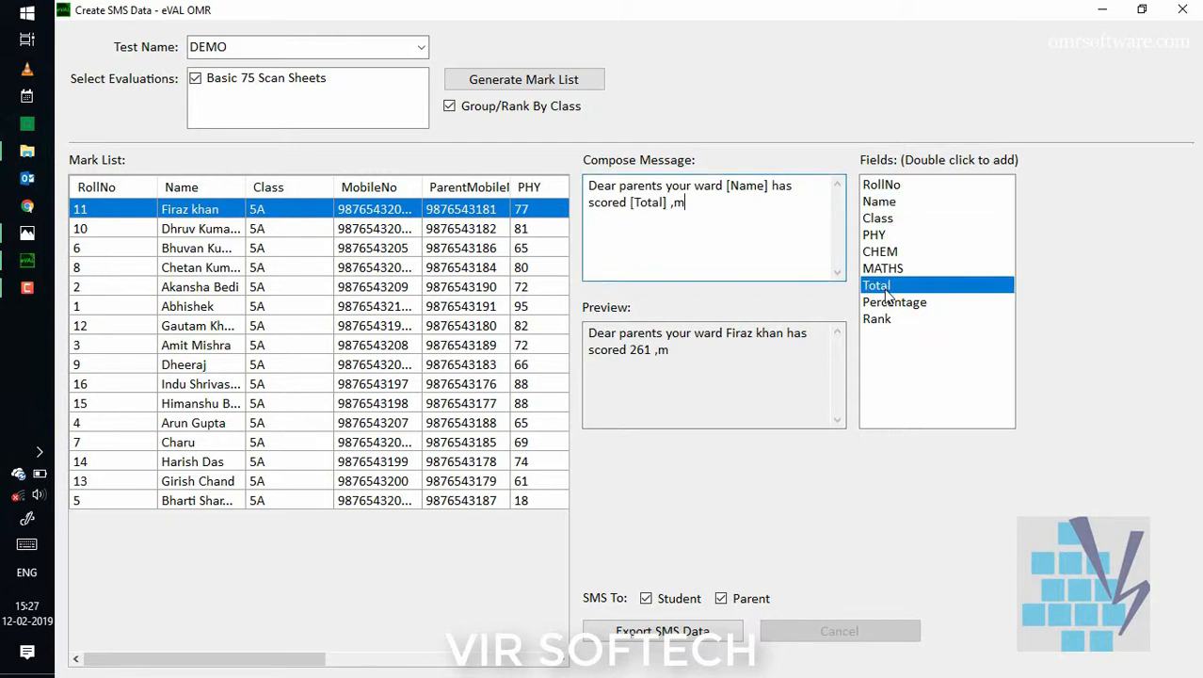
pyautogui.write('arks and')
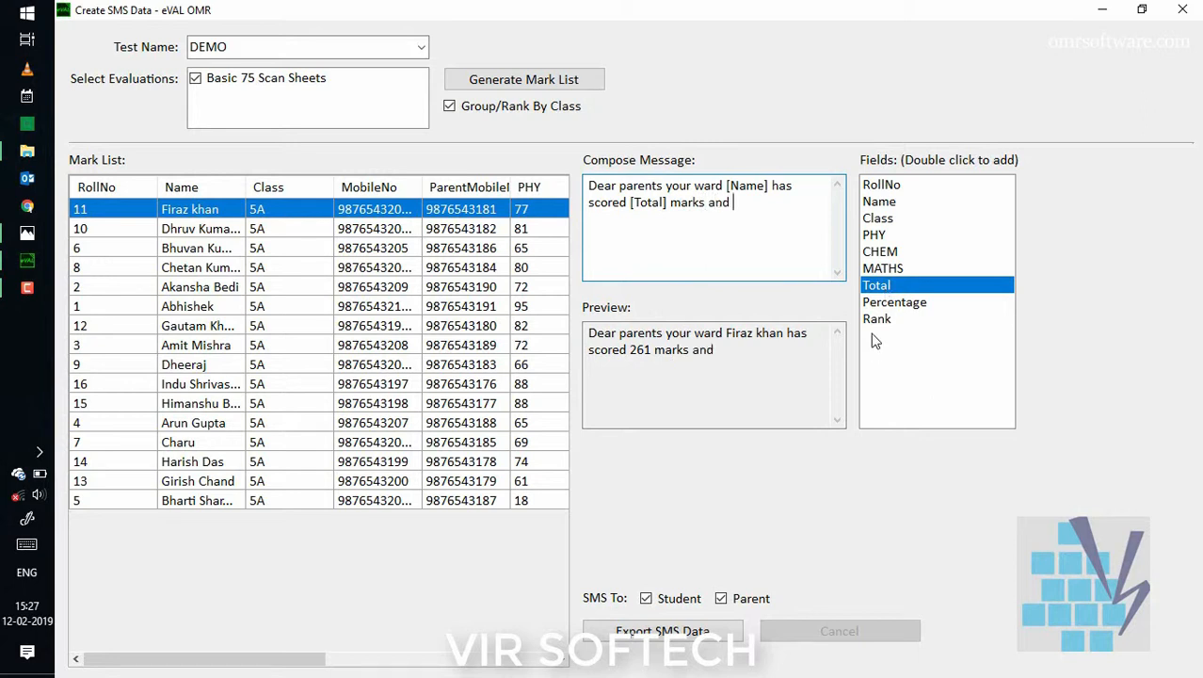
pyautogui.doubleClick(878, 319)
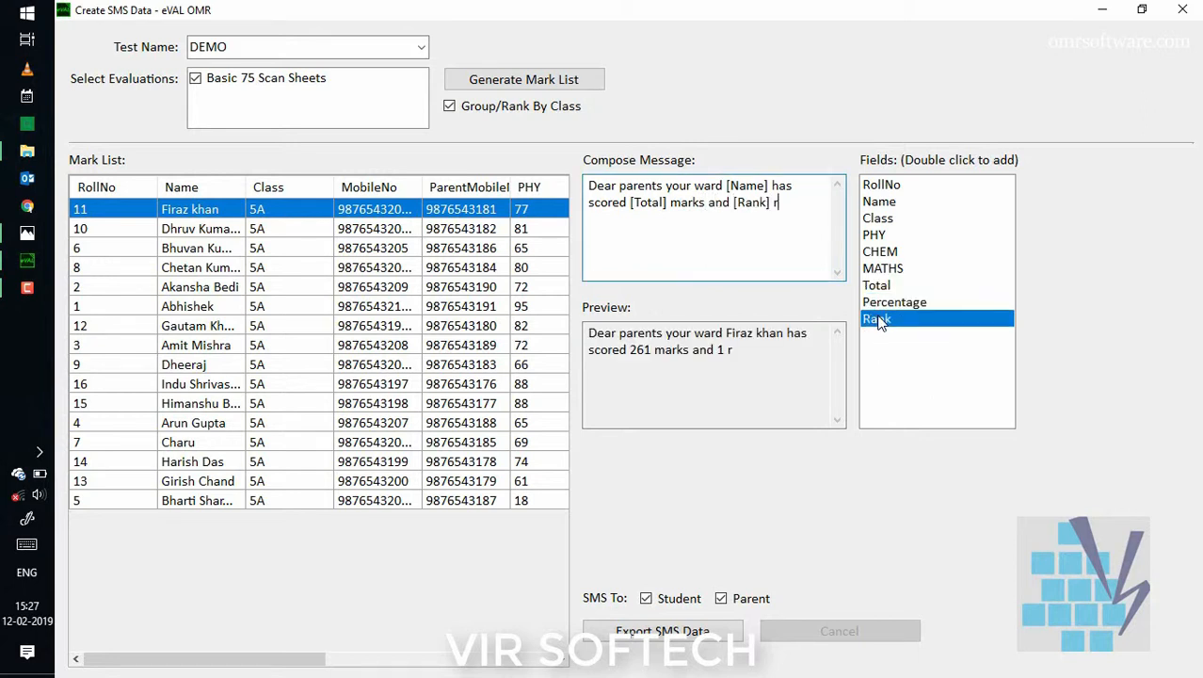
pyautogui.write('ank in Test01.')
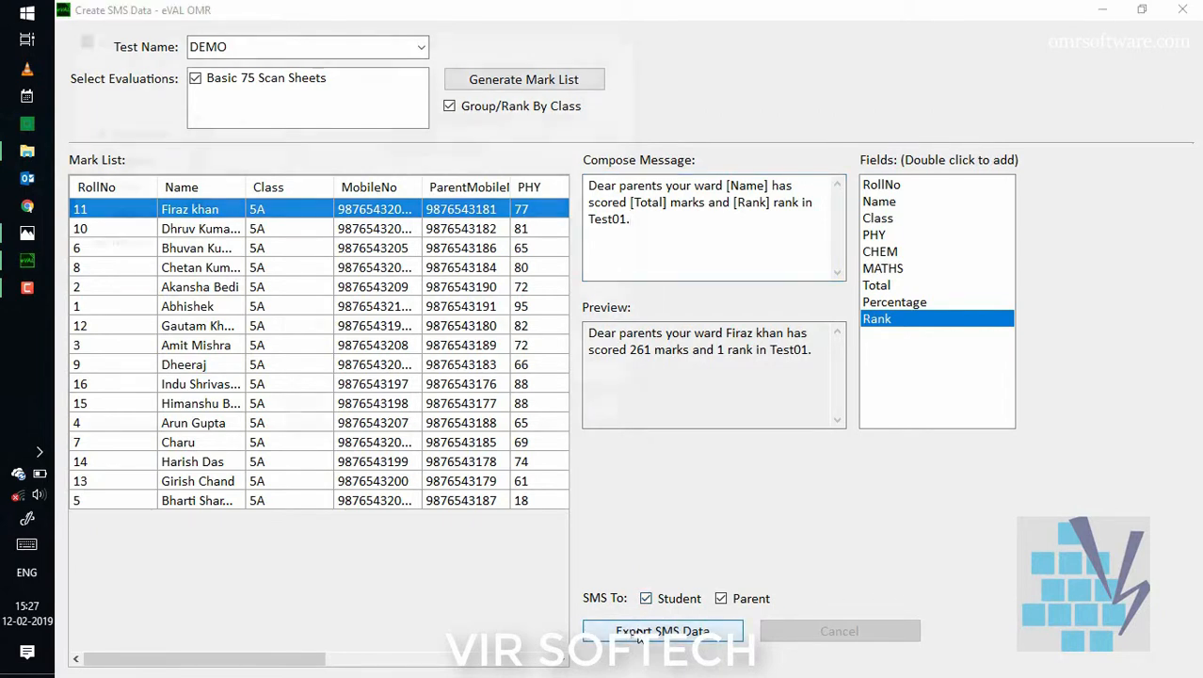
# Export the SMS data as DEMO SMSData.csv to the Desktop and close the SMS window
pyautogui.click(661, 631)
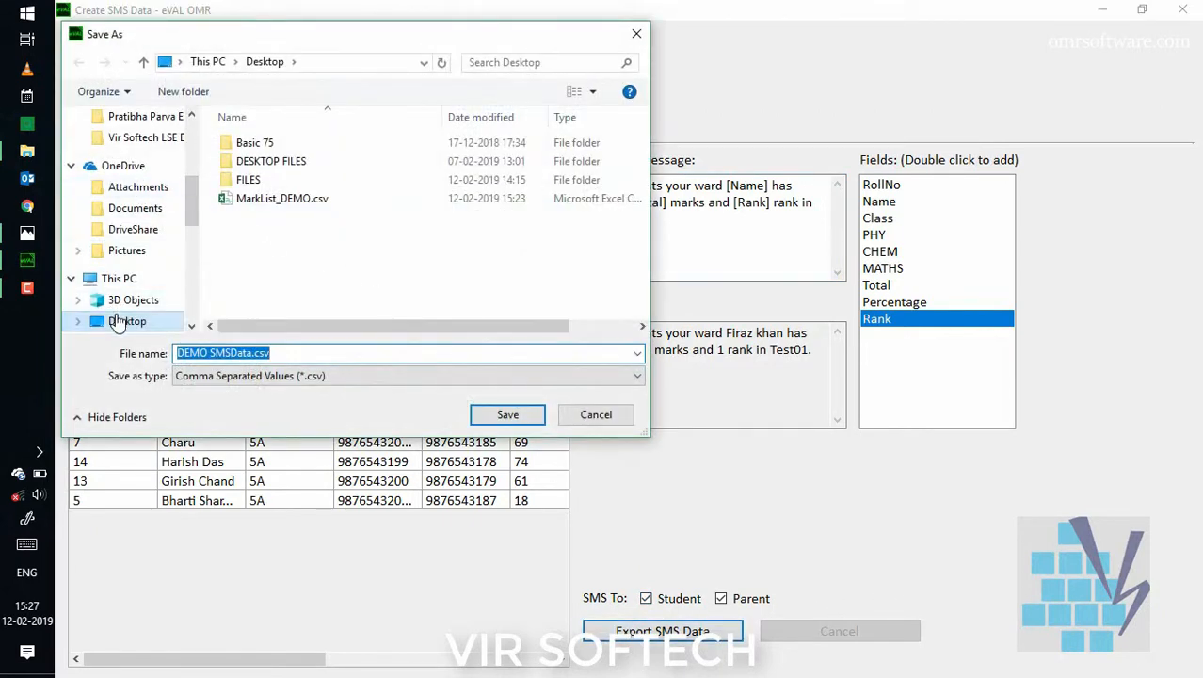
pyautogui.click(508, 415)
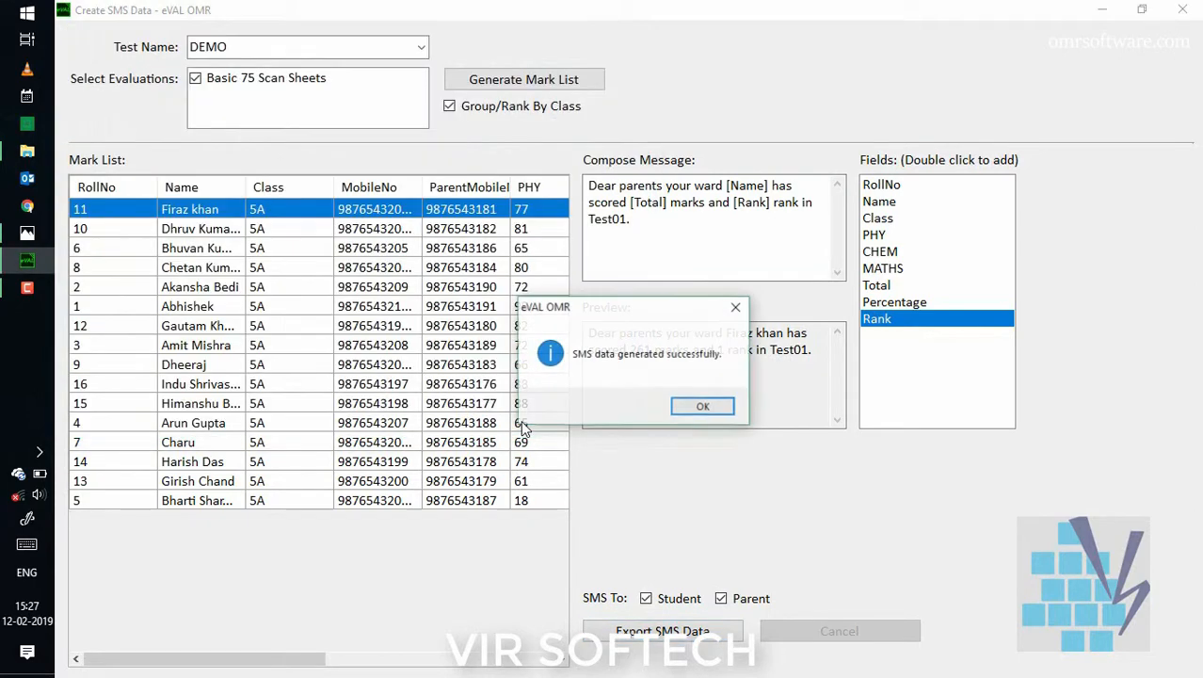
pyautogui.click(702, 406)
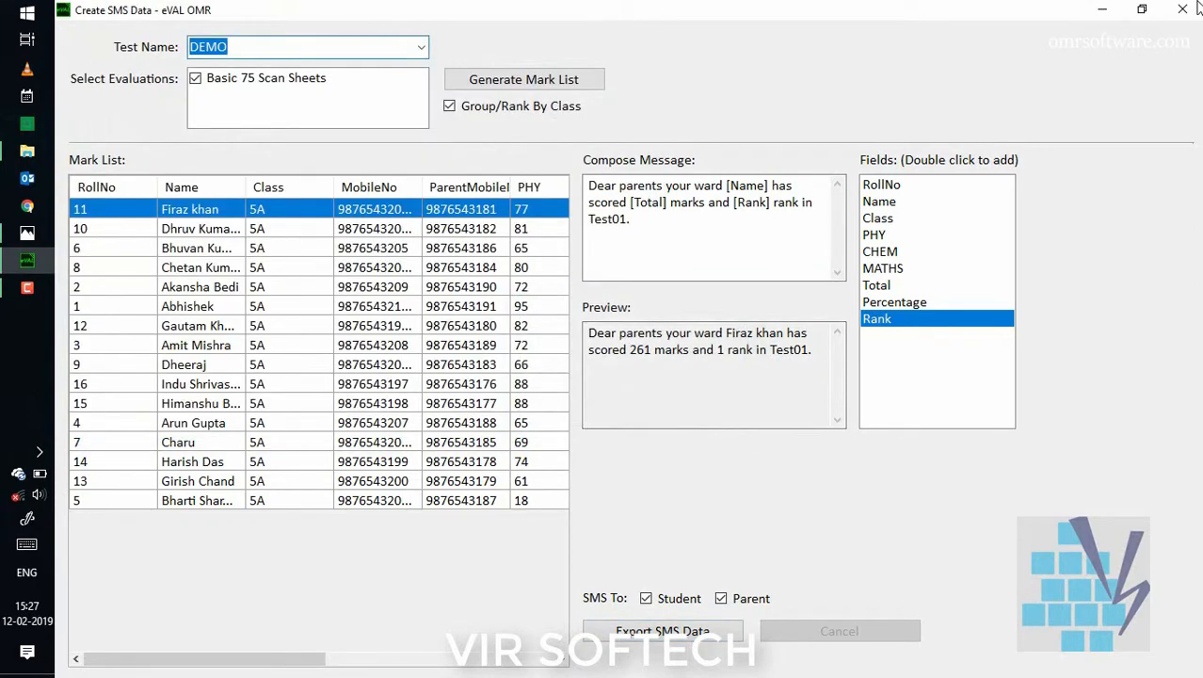
pyautogui.click(1183, 9)
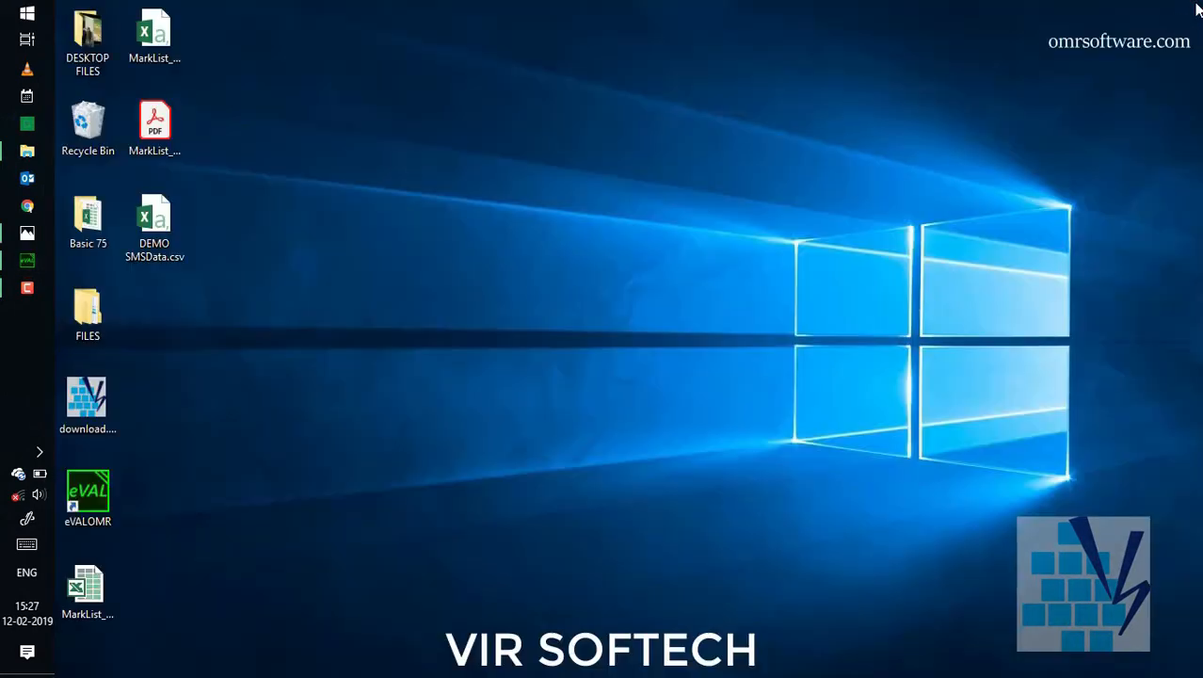
# Open DEMO SMSData.csv in Excel and dismiss the Office activation notice
pyautogui.click(154, 222)
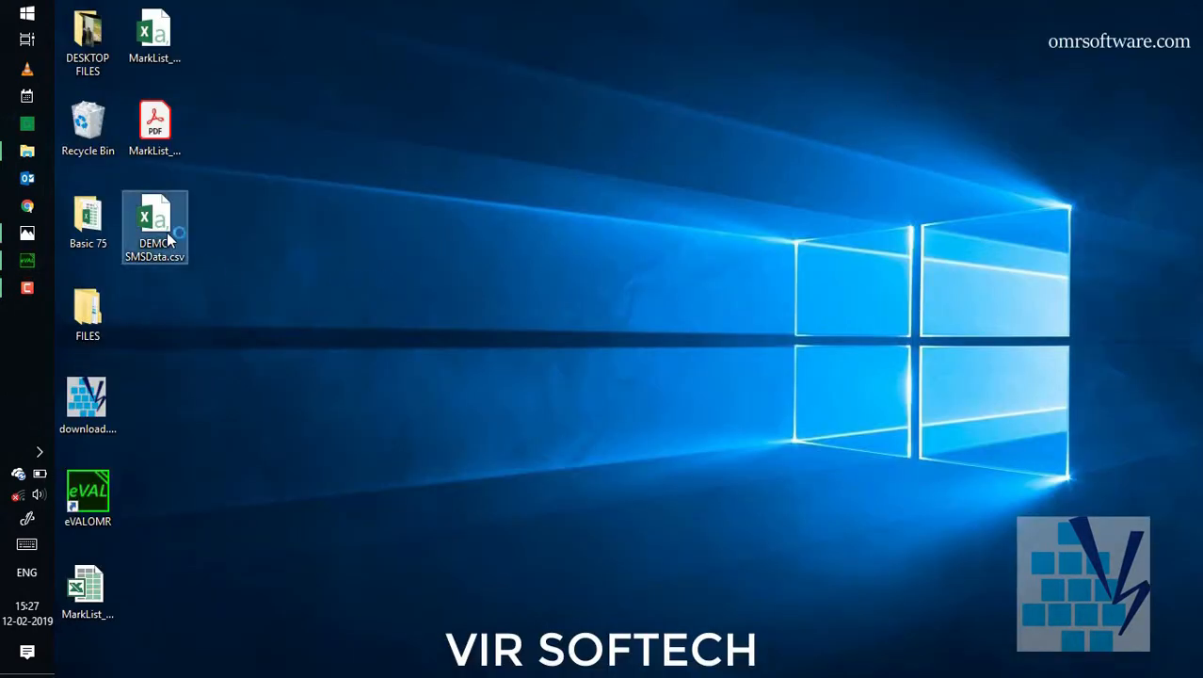
pyautogui.doubleClick(155, 220)
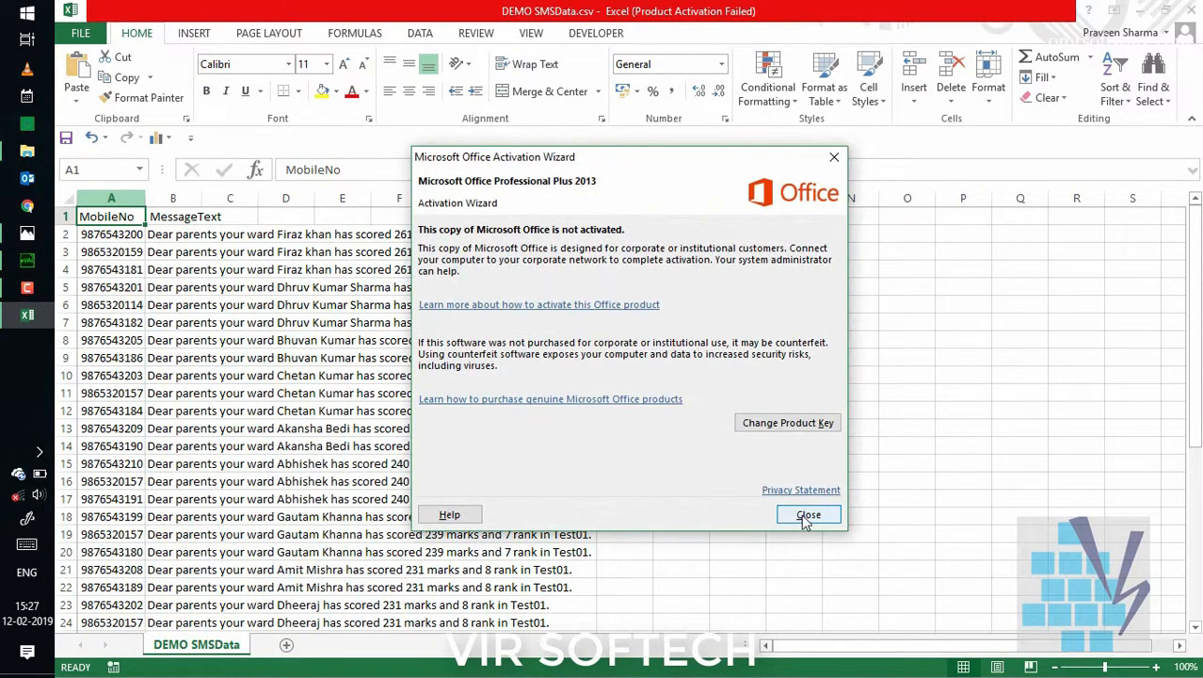
pyautogui.click(807, 514)
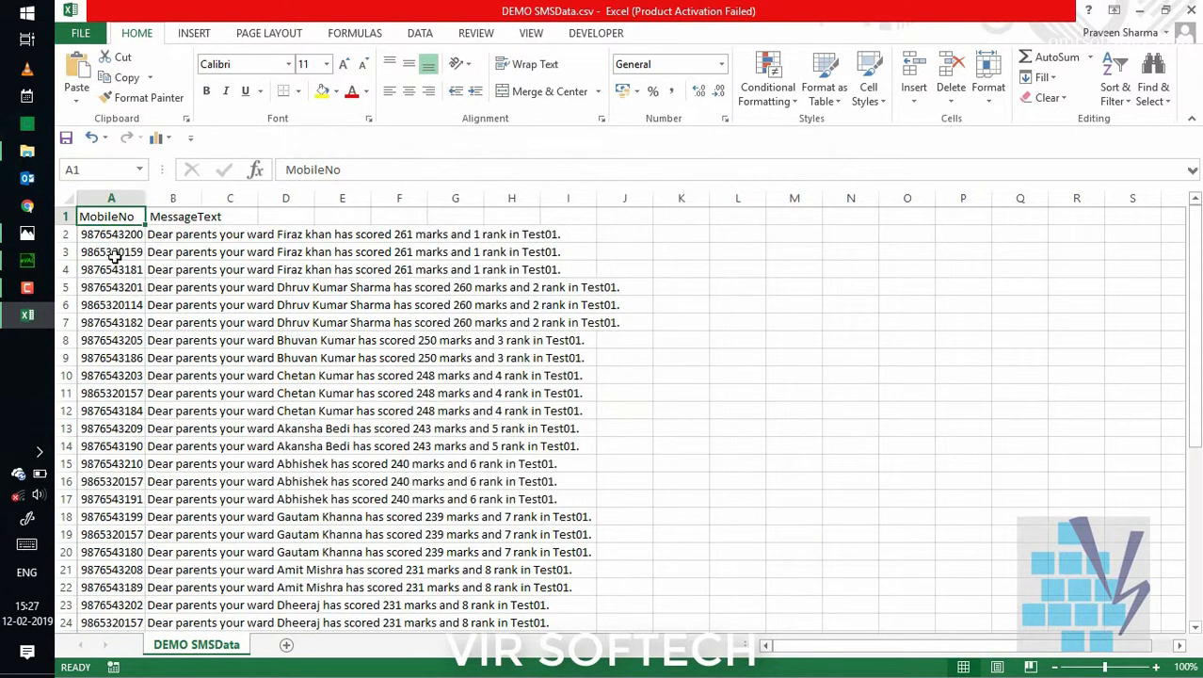
# Widen the message column and review each mobile number's personalised marks-and-rank message
pyautogui.scroll(-3)
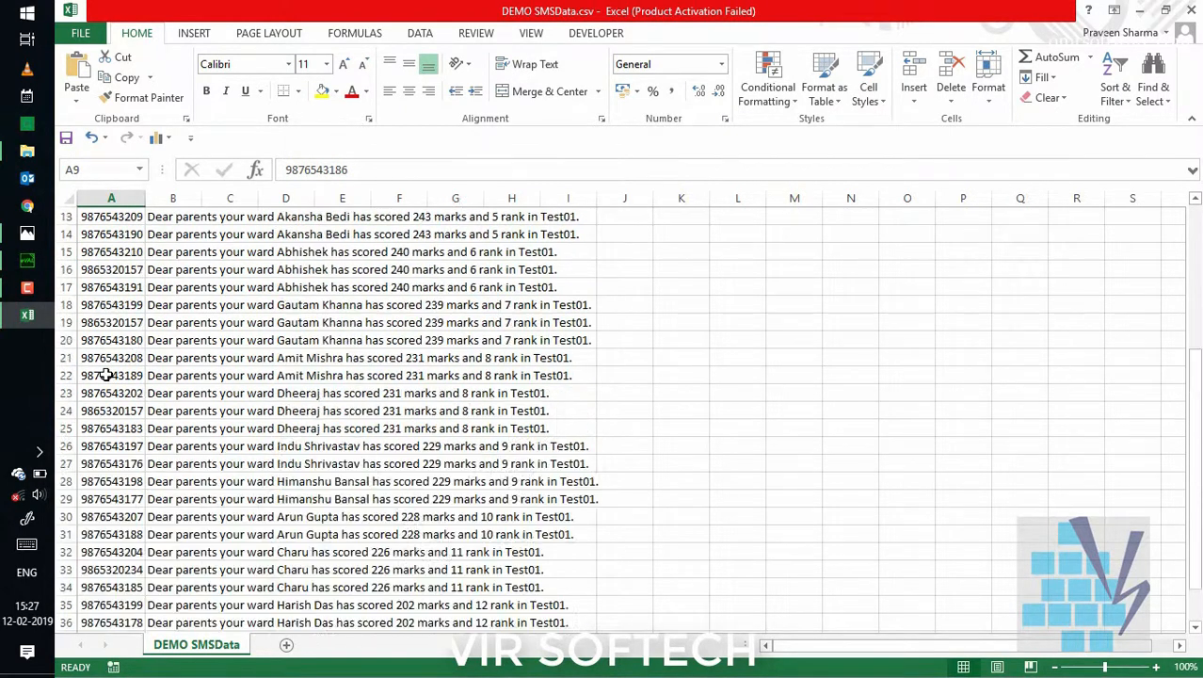
pyautogui.scroll(3)
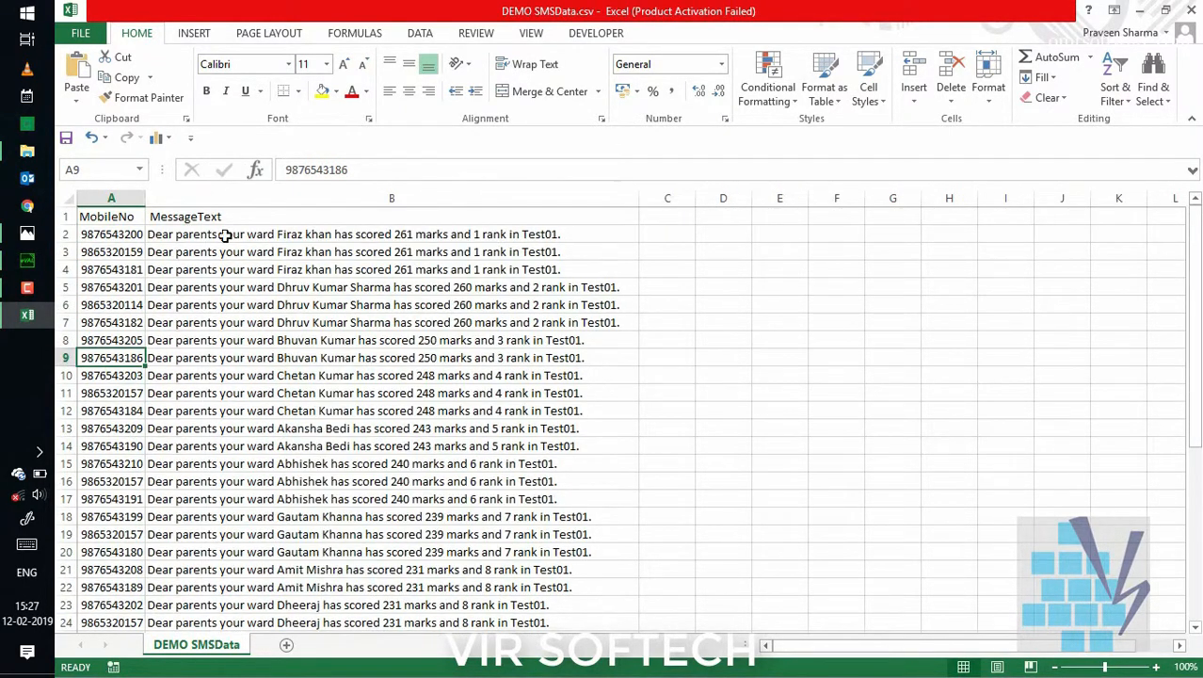
pyautogui.click(392, 322)
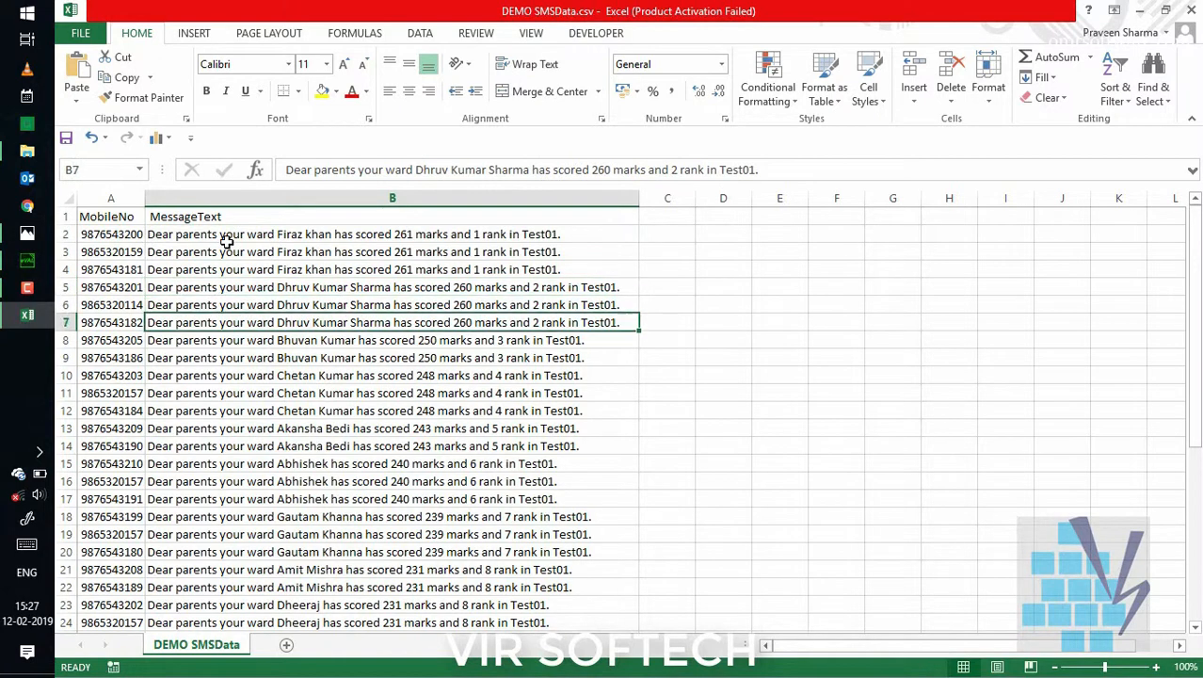
pyautogui.click(109, 394)
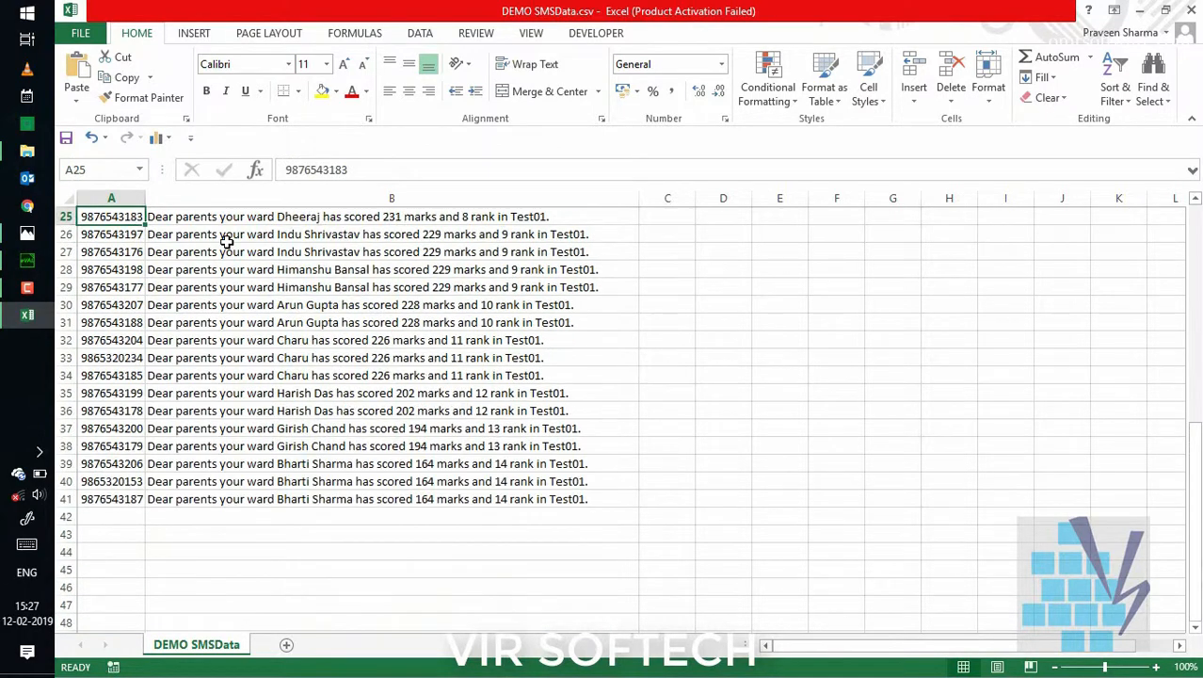
pyautogui.scroll(3)
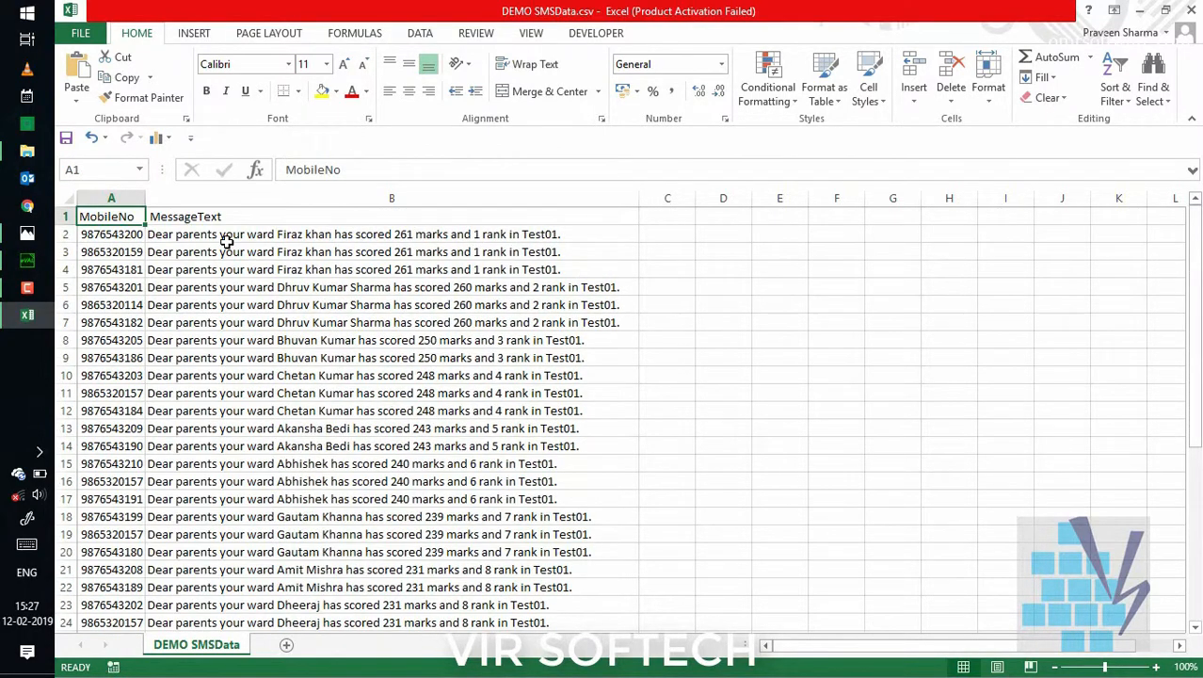